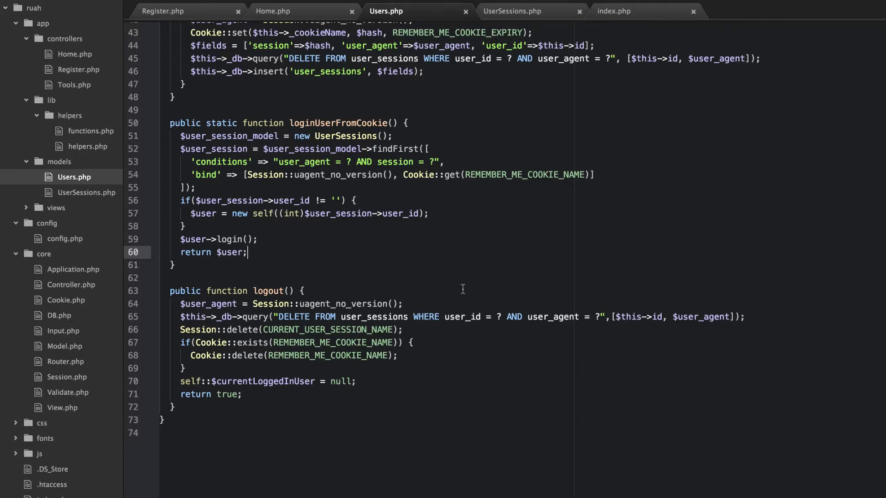
{"action": "mouse_move", "coordinate": [485, 15]}
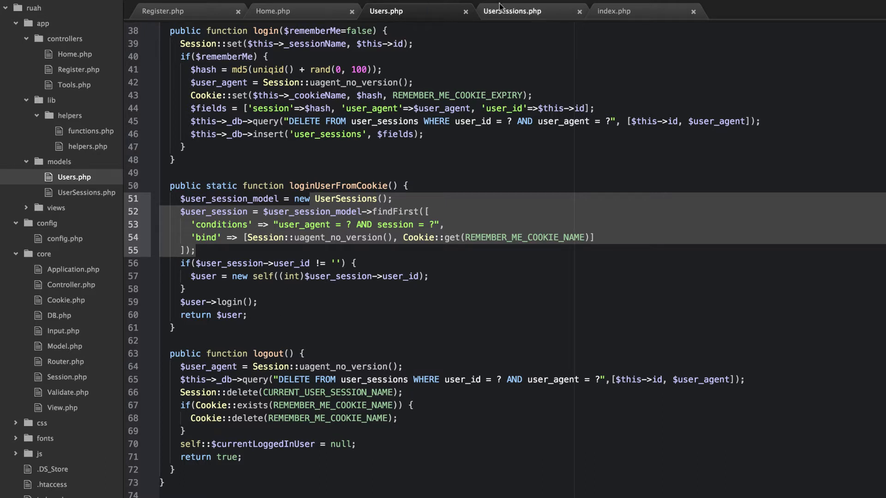
- Add a public static function getFromCookie() signature after the constructor in UserSessions.php
{"action": "scroll", "scroll_direction": "down", "scroll_amount": 3}
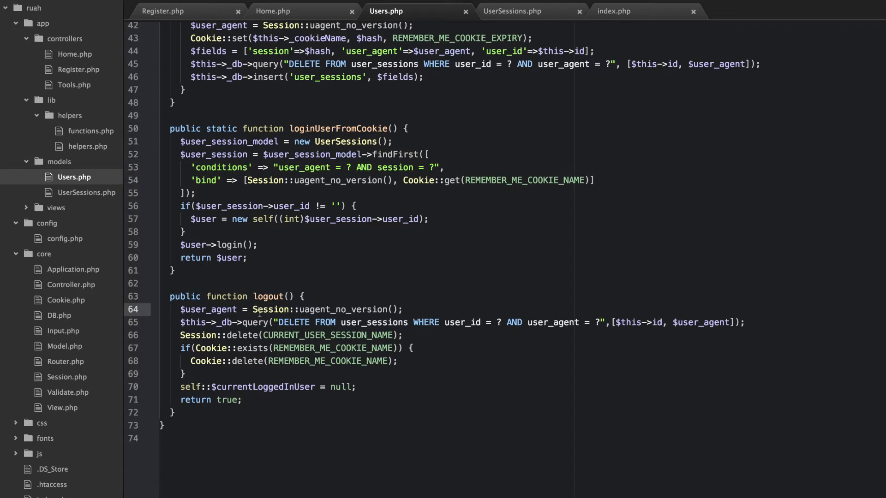
{"action": "left_click", "coordinate": [247, 322]}
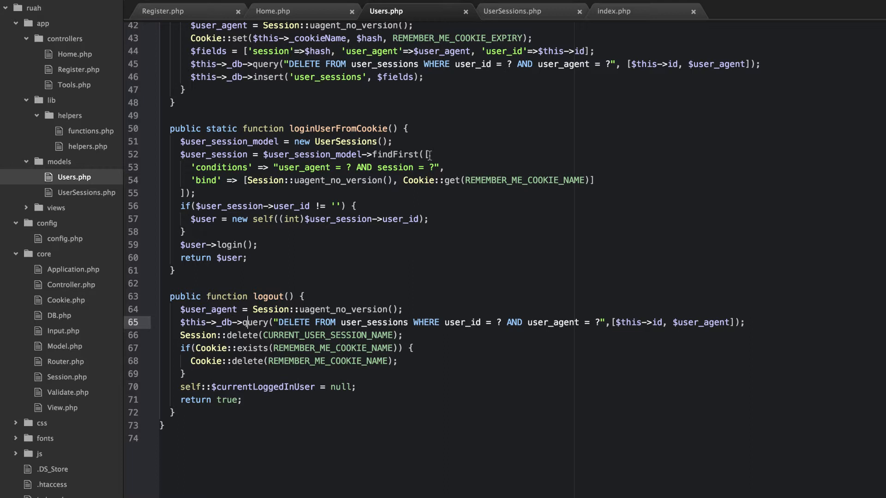
{"action": "mouse_move", "coordinate": [350, 167]}
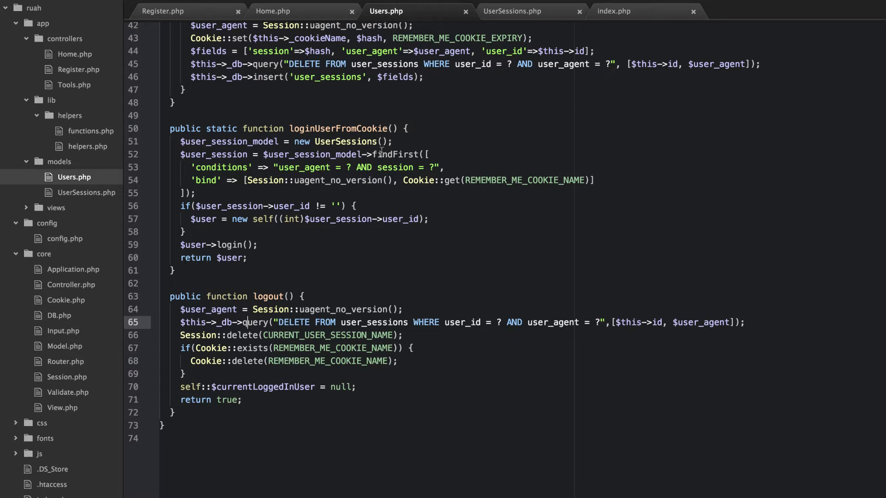
{"action": "mouse_move", "coordinate": [512, 11]}
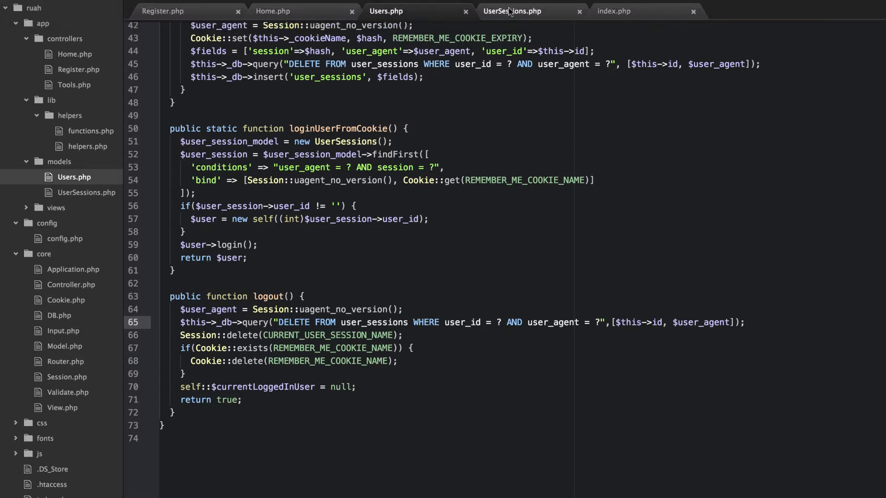
{"action": "left_click", "coordinate": [247, 322]}
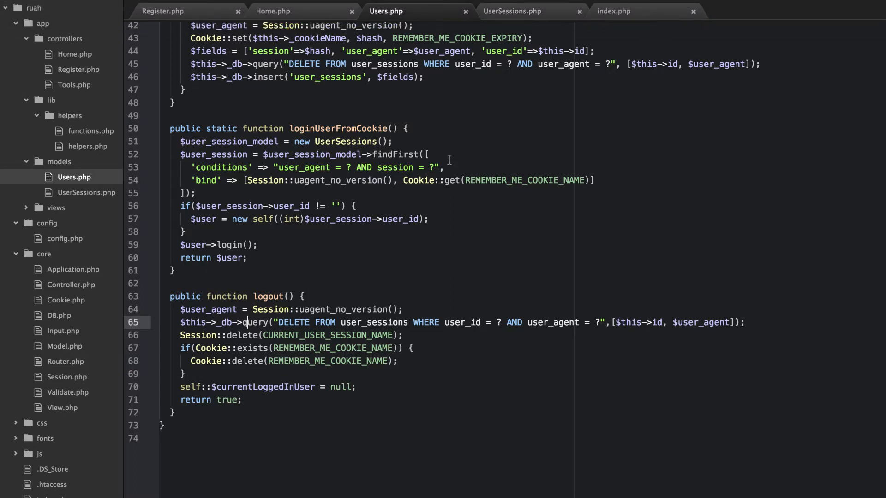
{"action": "left_click", "coordinate": [512, 11]}
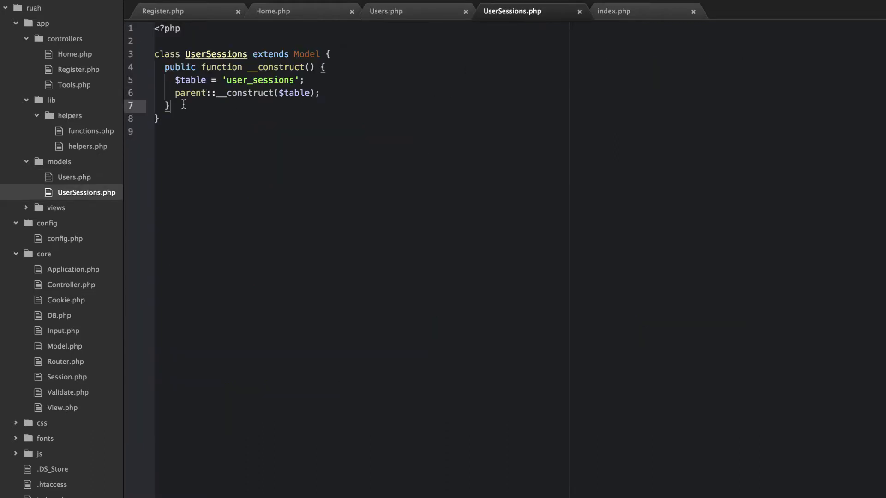
{"action": "key", "text": "enter"}
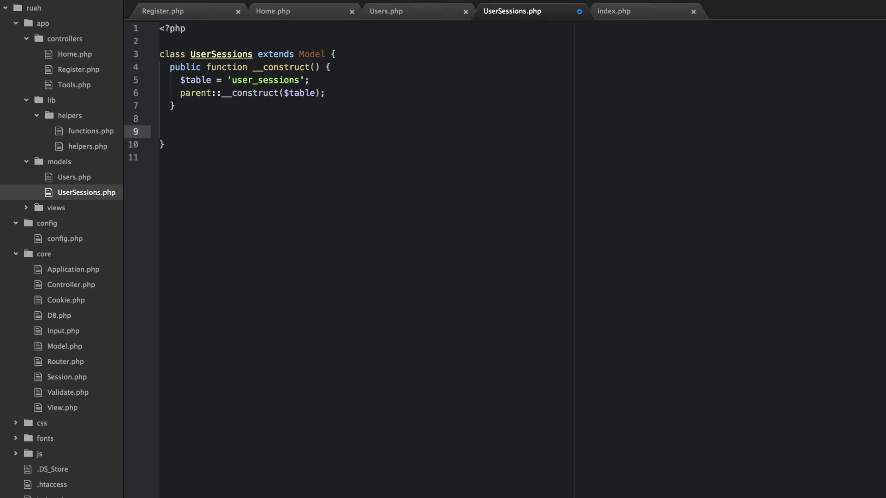
{"action": "type", "text": "public"}
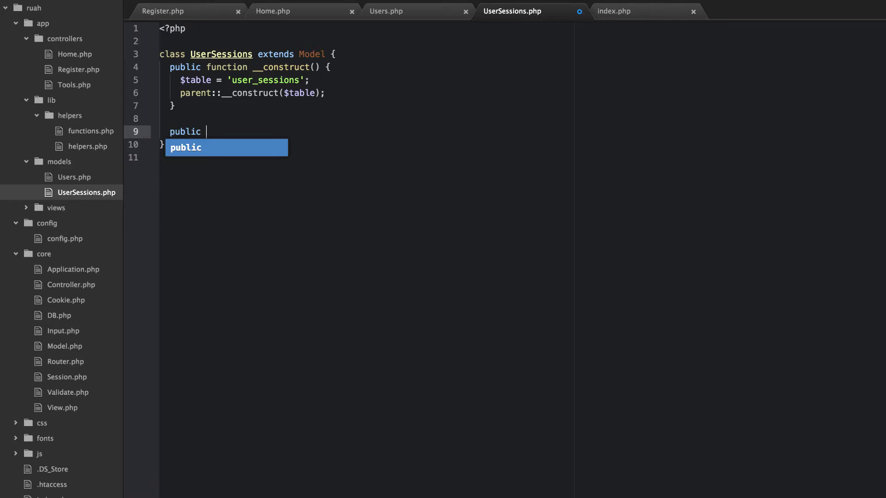
{"action": "type", "text": "static function"}
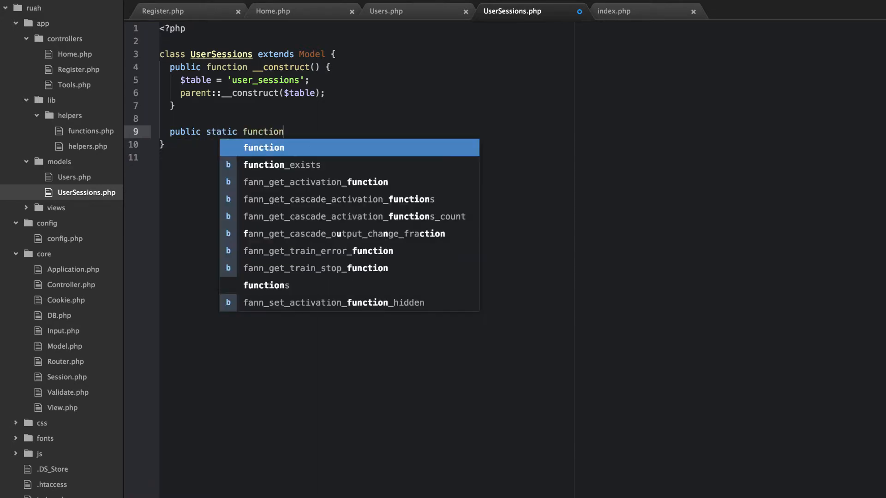
{"action": "type", "text": "g"}
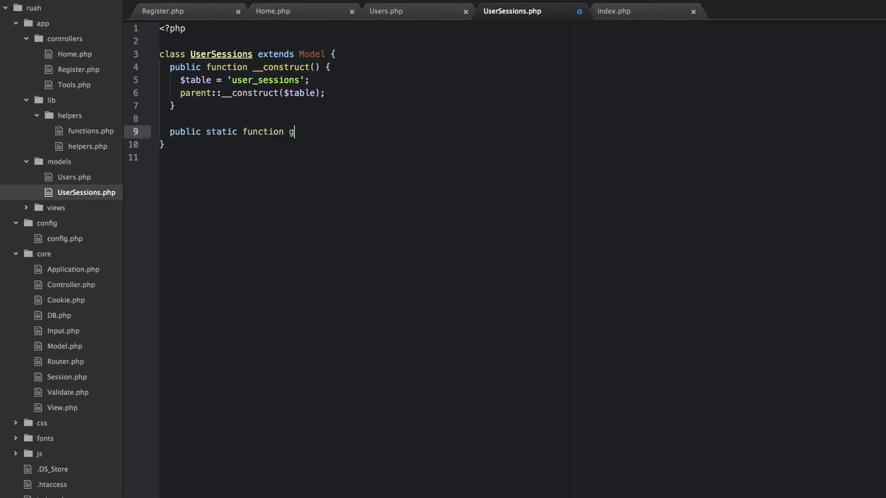
{"action": "type", "text": "etFrom"}
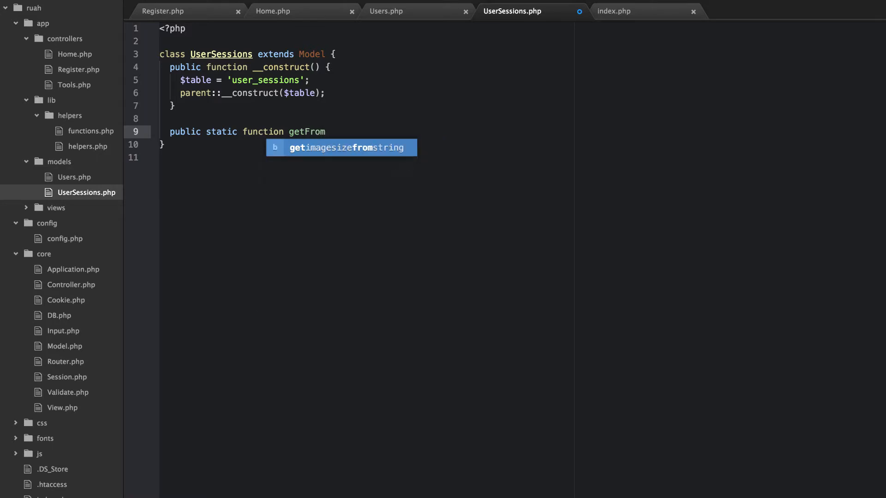
{"action": "type", "text": "Cookie"}
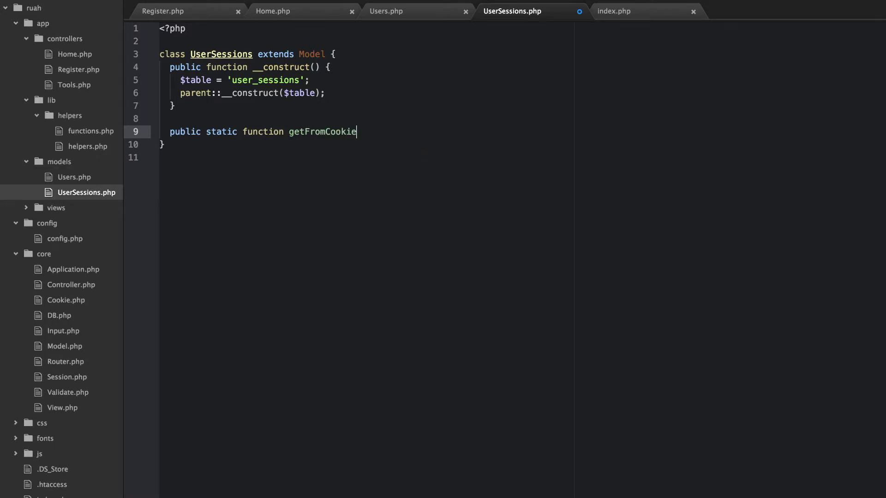
{"action": "type", "text": "()"}
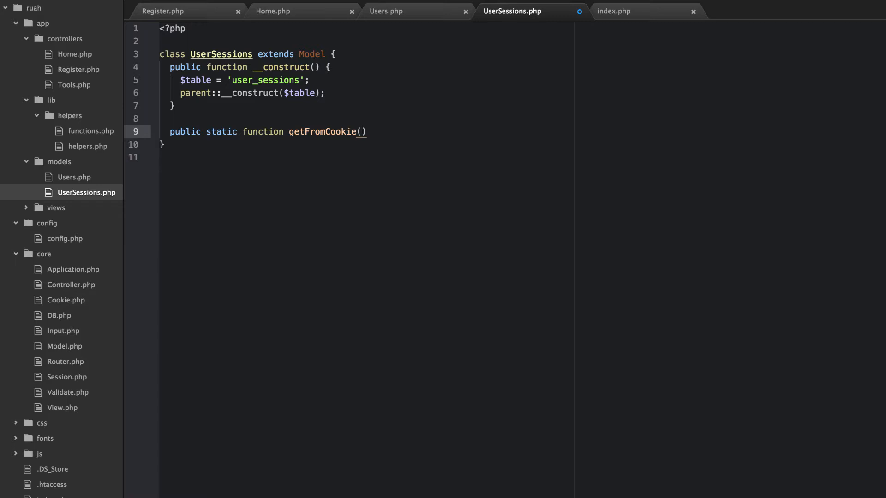
- Start the body with $userSession = self->findFirst([ 'conditions' => "" ]);
{"action": "left_click", "coordinate": [362, 132]}
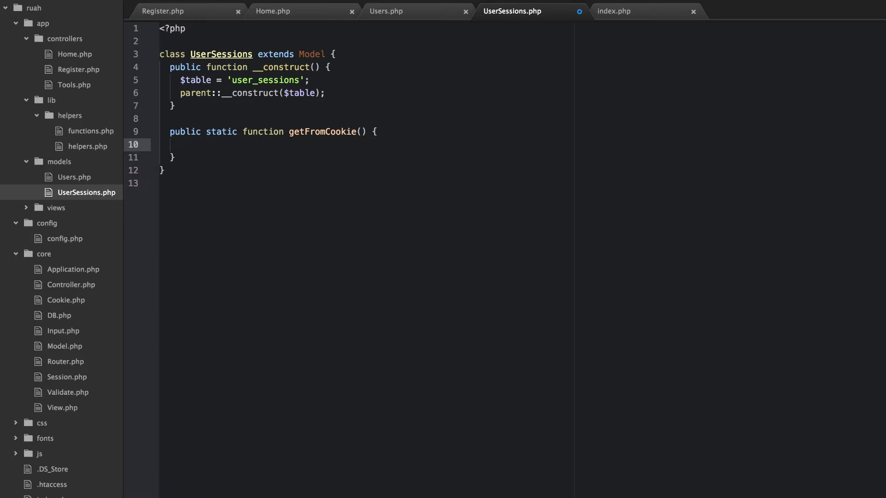
{"action": "type", "text": "$"}
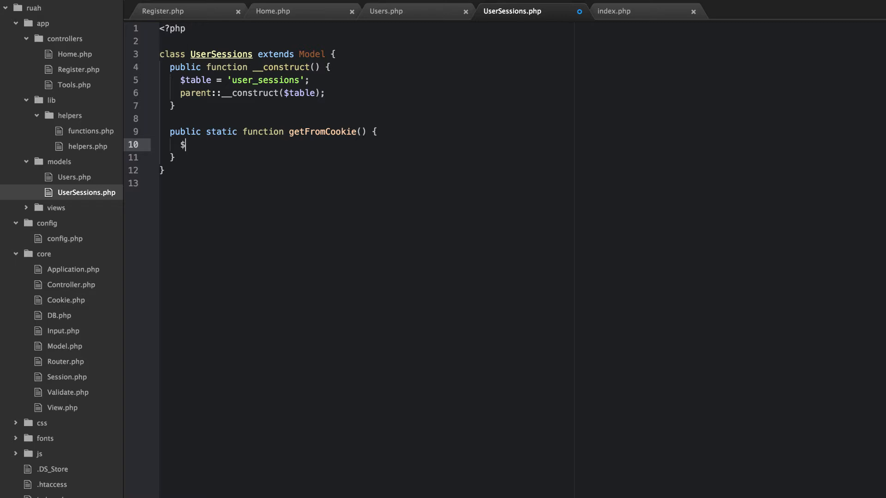
{"action": "type", "text": "userSession ="}
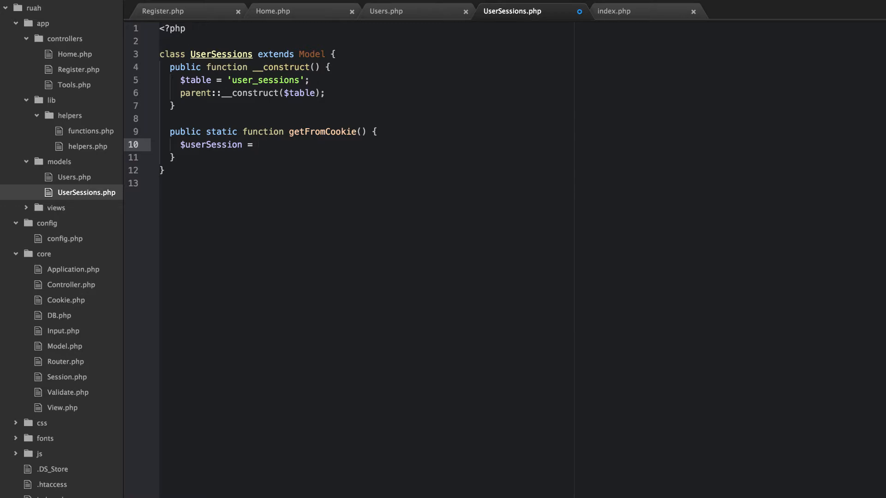
{"action": "type", "text": "sel"}
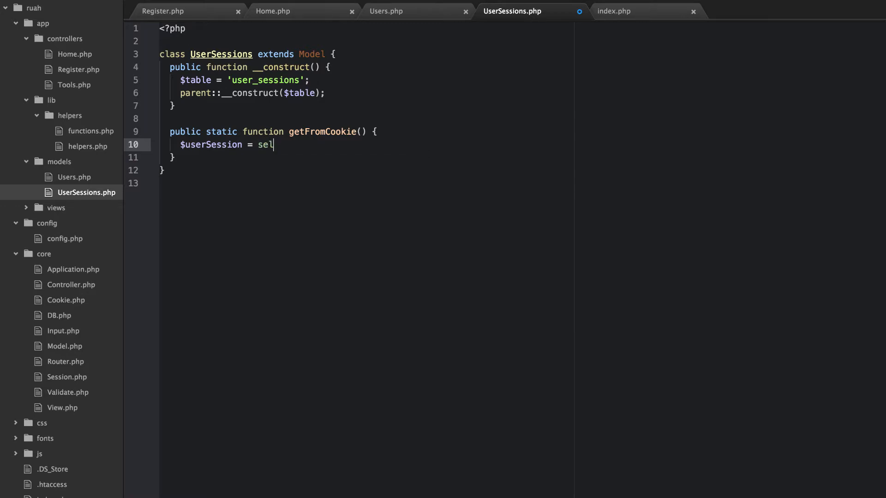
{"action": "type", "text": "f->"}
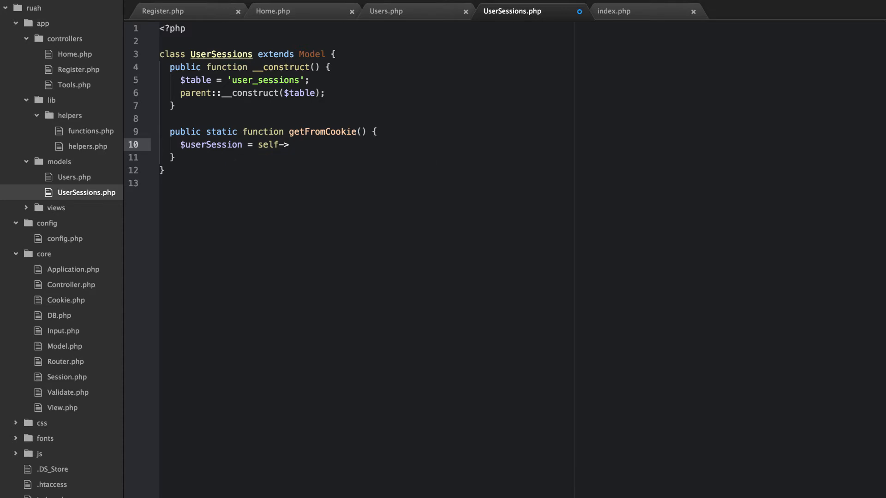
{"action": "type", "text": "findFir"}
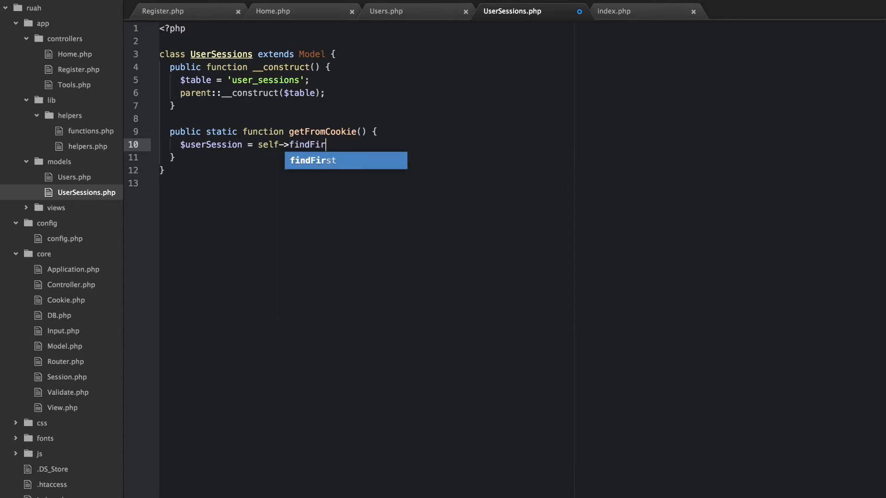
{"action": "key", "text": "Tab"}
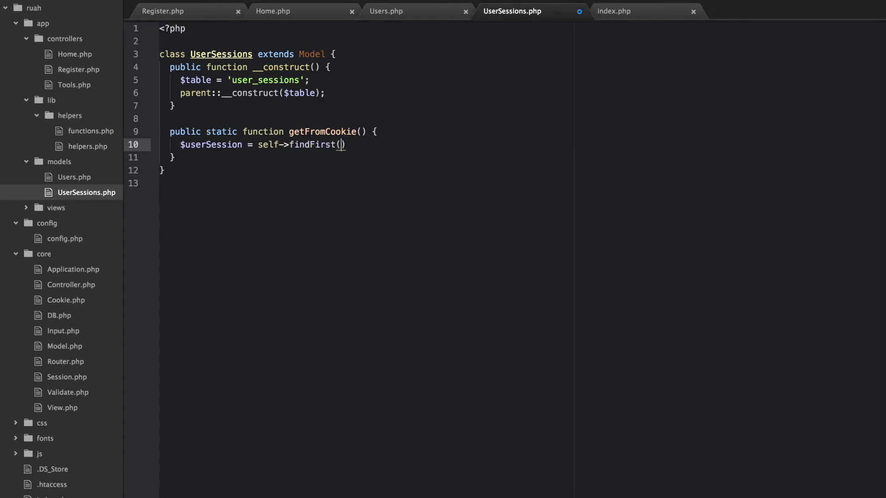
{"action": "type", "text": ";"}
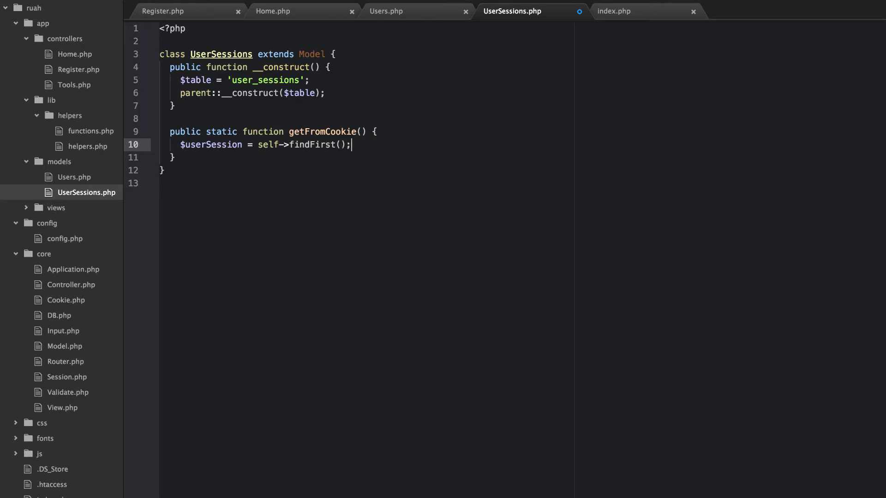
{"action": "type", "text": "(["}
{"action": "type", "text": "'conditions' =>"}
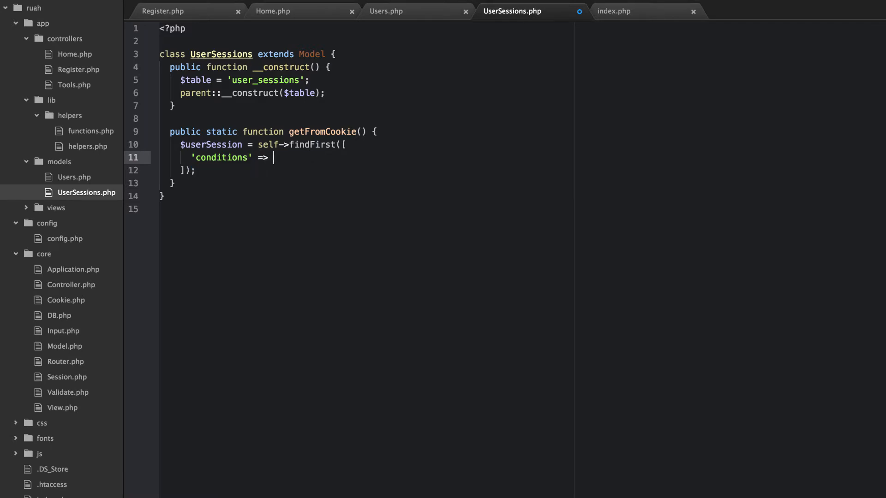
{"action": "type", "text": "\"\""}
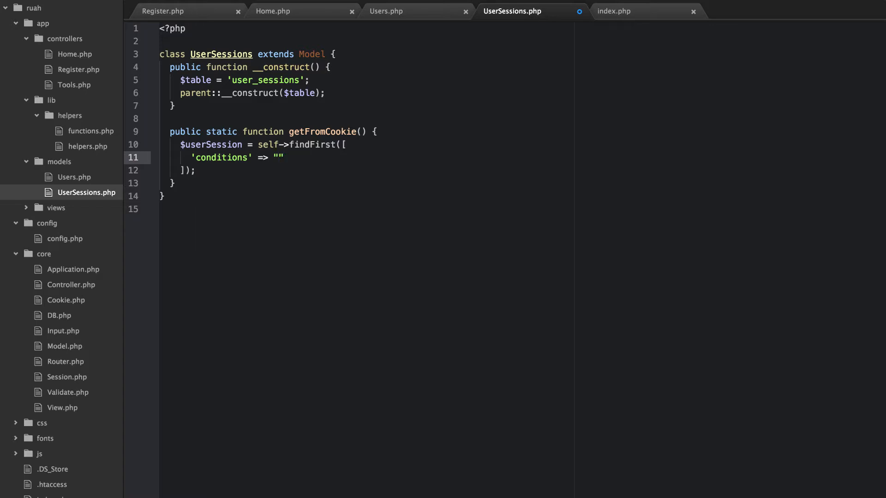
- Write the conditions string matching user_agent = ? AND session = ?
{"action": "left_click", "coordinate": [386, 11]}
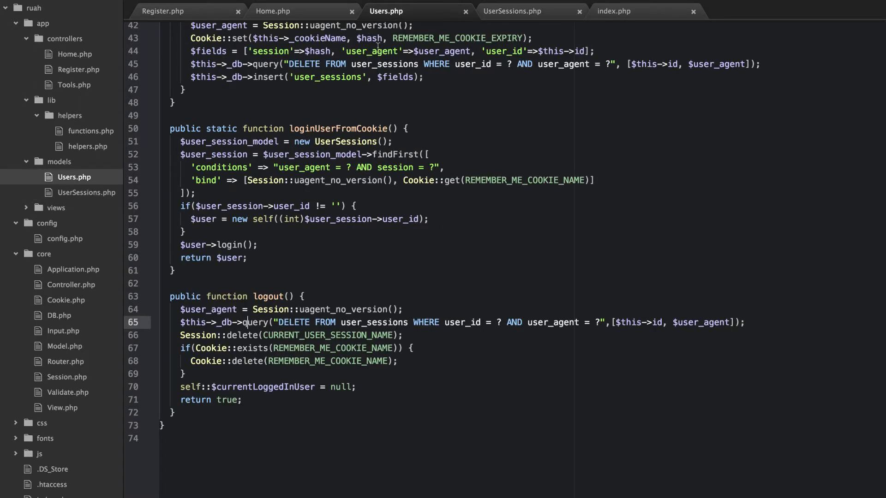
{"action": "left_click", "coordinate": [512, 11]}
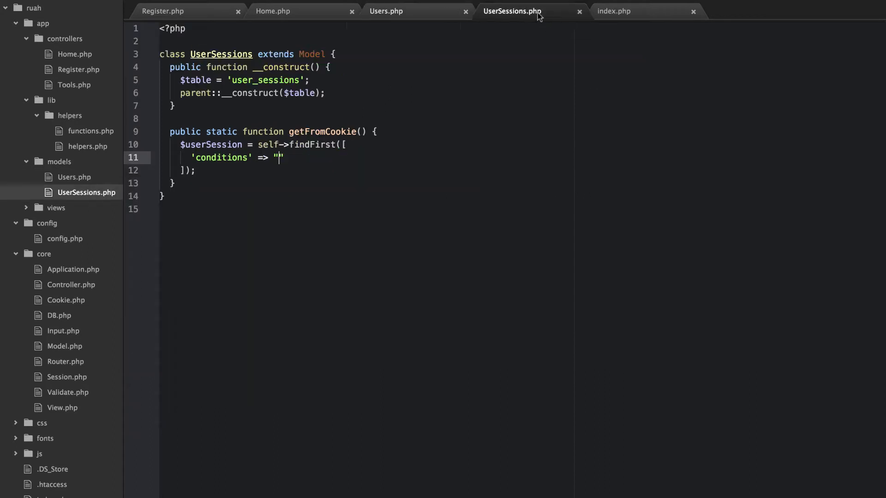
{"action": "type", "text": "user_agent"}
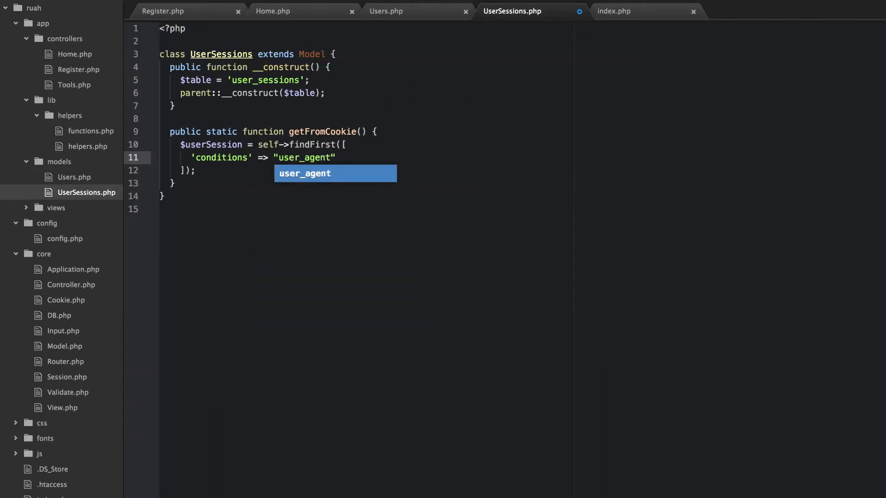
{"action": "type", "text": "= >"}
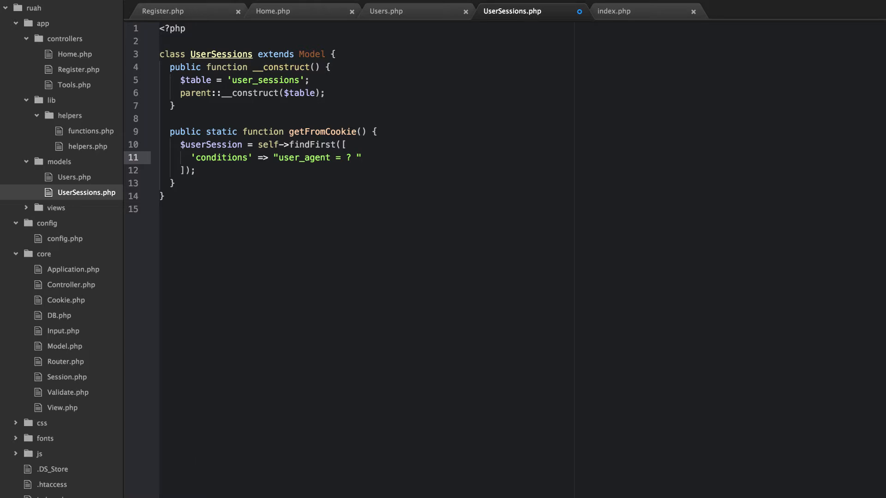
{"action": "type", "text": "AND session"}
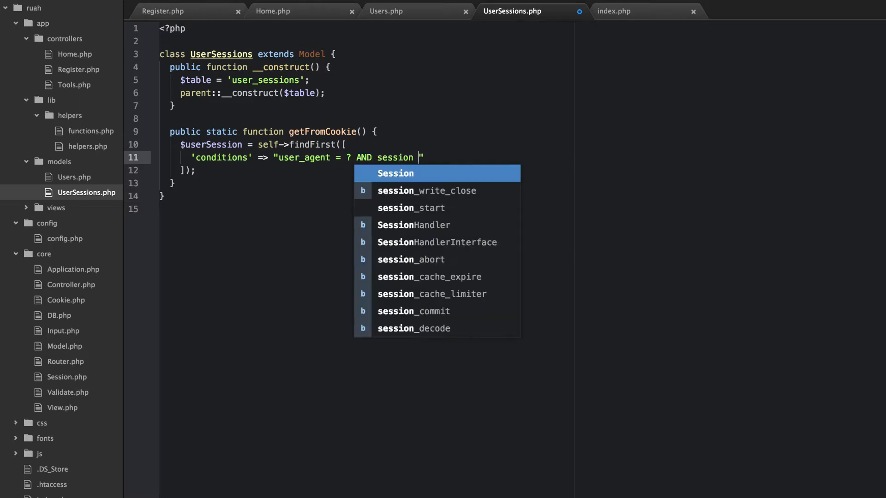
{"action": "type", "text": "="}
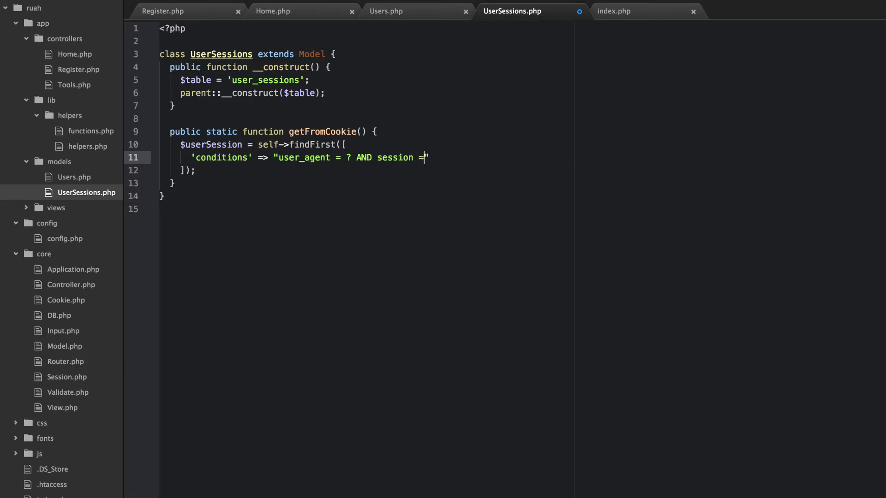
{"action": "type", "text": "?"}
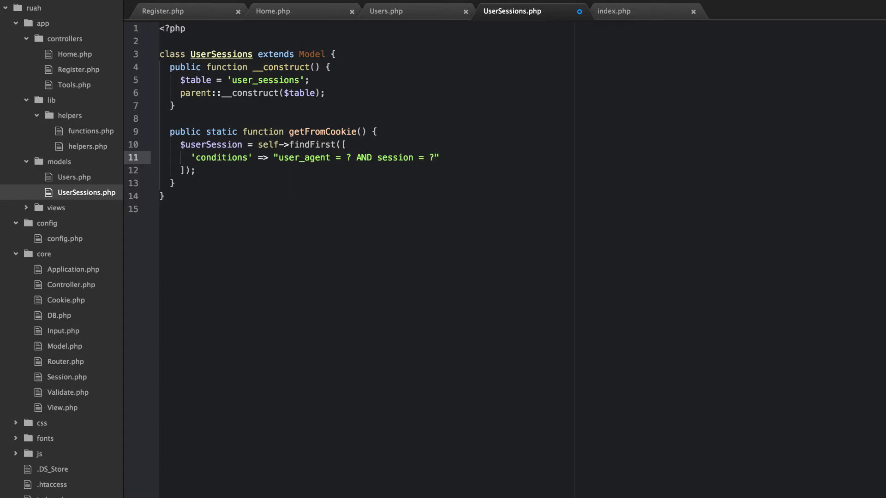
- Add a 'bind' array with Session::uagent_no_version() and COOKIE::get(REMEMBER_ME_COOKIE_NAME)
{"action": "type", "text": "'BIND'"}
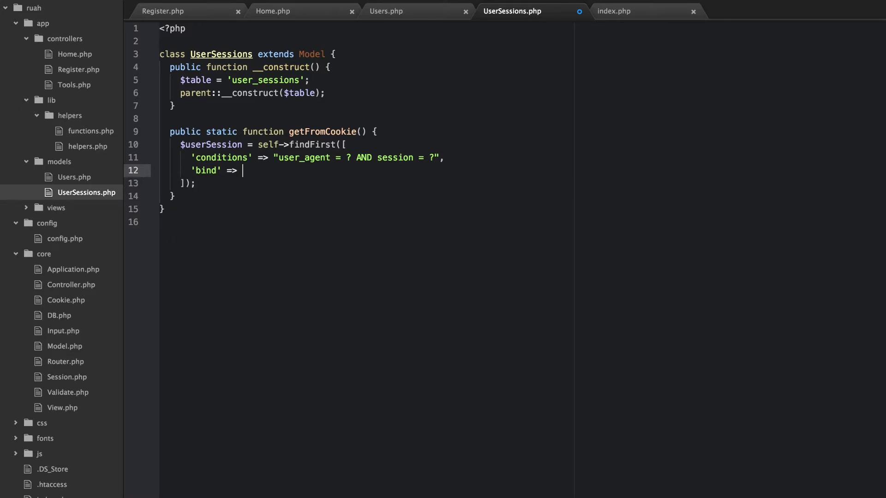
{"action": "type", "text": "[]"}
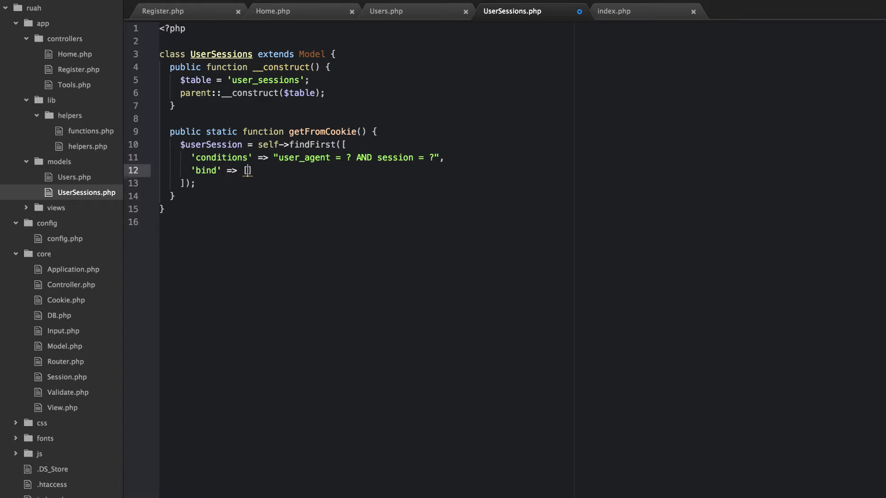
{"action": "type", "text": "[Session::"}
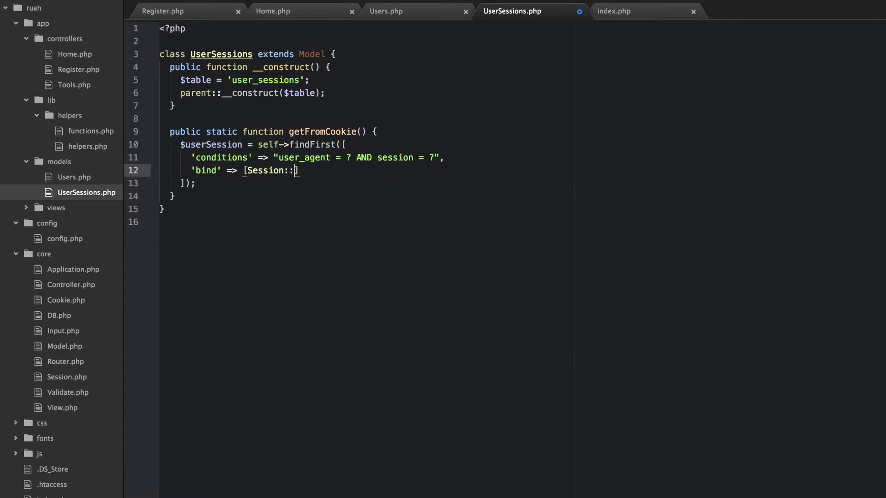
{"action": "type", "text": "uag"}
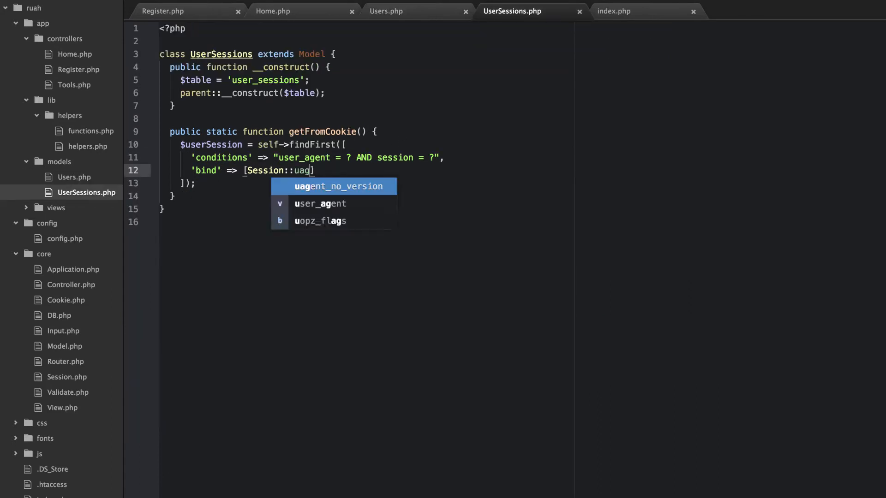
{"action": "key", "text": "Tab"}
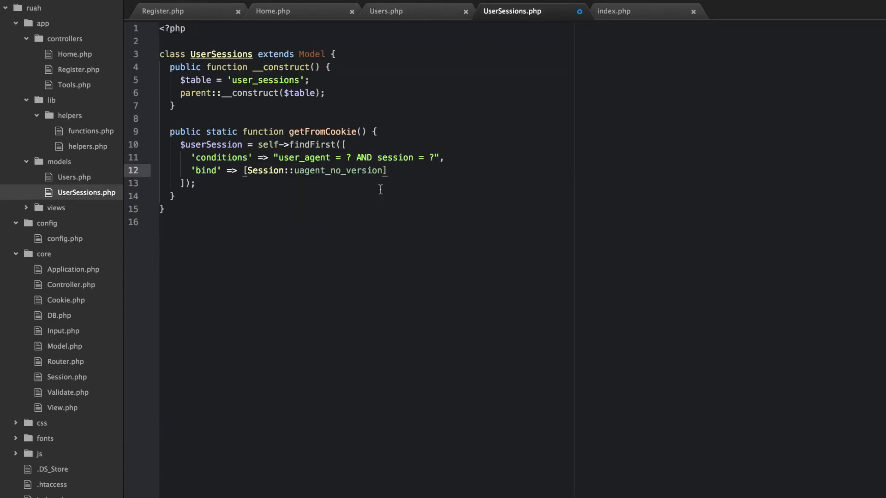
{"action": "type", "text": "()"}
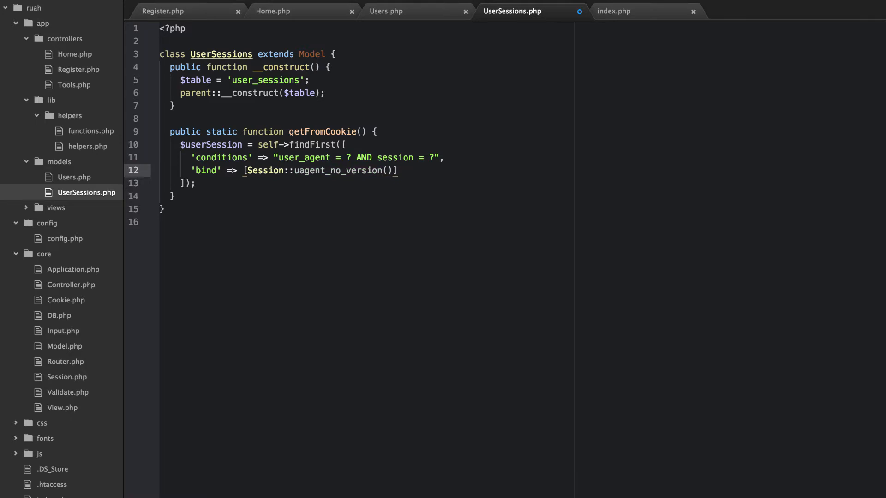
{"action": "type", "text": ","}
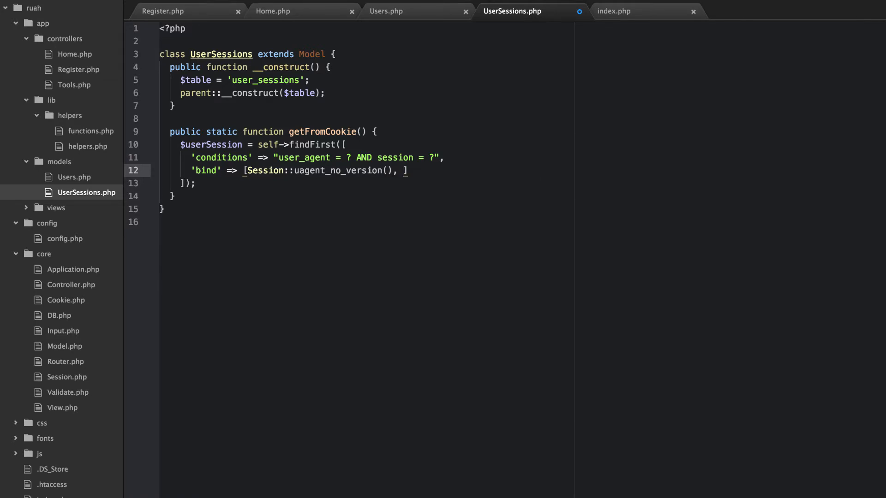
{"action": "type", "text": "COOKIE::"}
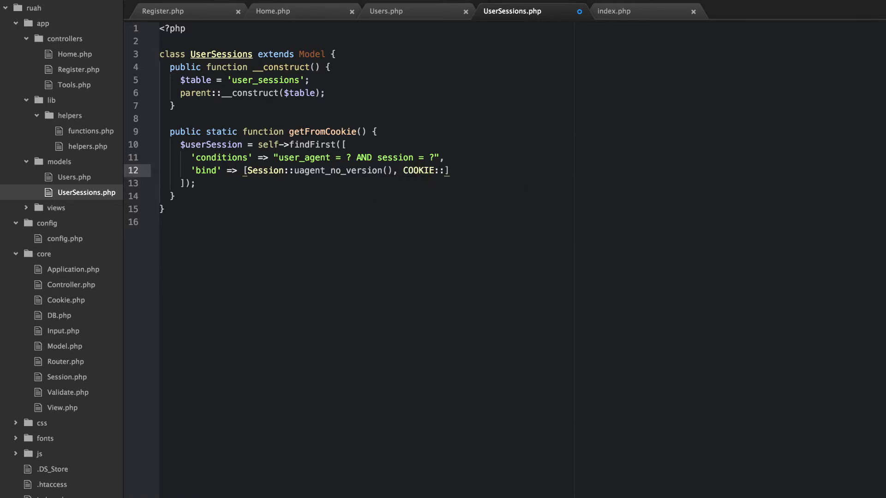
{"action": "type", "text": "get(REMEMBER"}
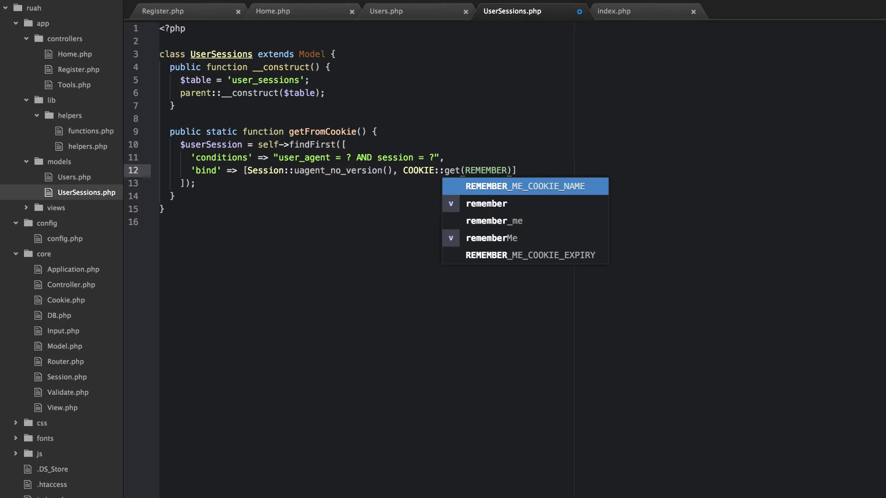
{"action": "type", "text": "_ME_COOKIE_NAME"}
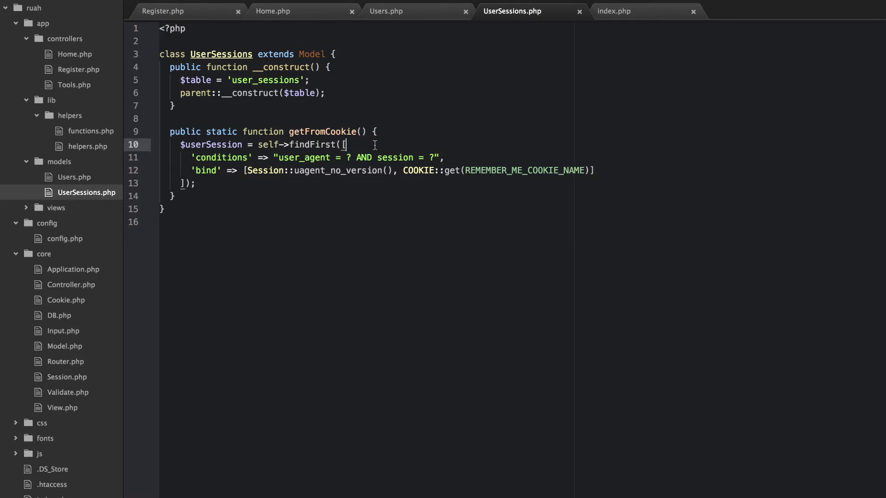
- Wrap the findFirst query in if(COOKIE::exists(REMEMBER_ME_COOKIE_NAME)) { }
{"action": "key", "text": "enter"}
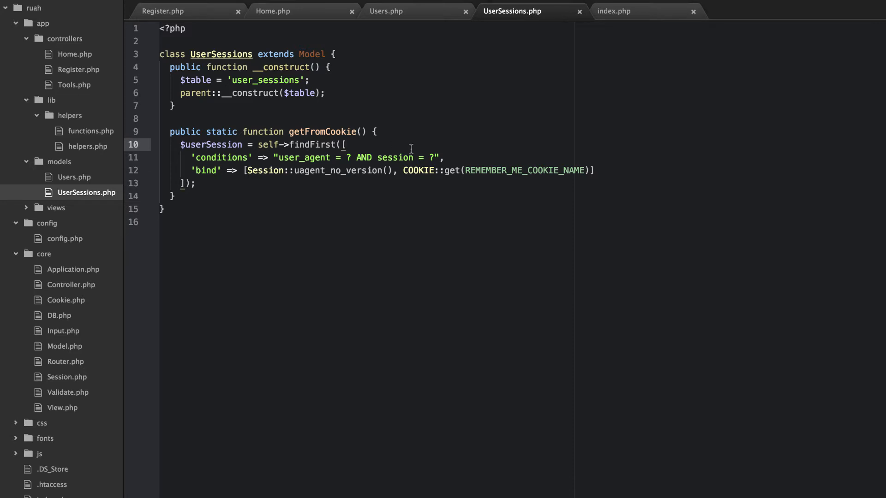
{"action": "type", "text": "i"}
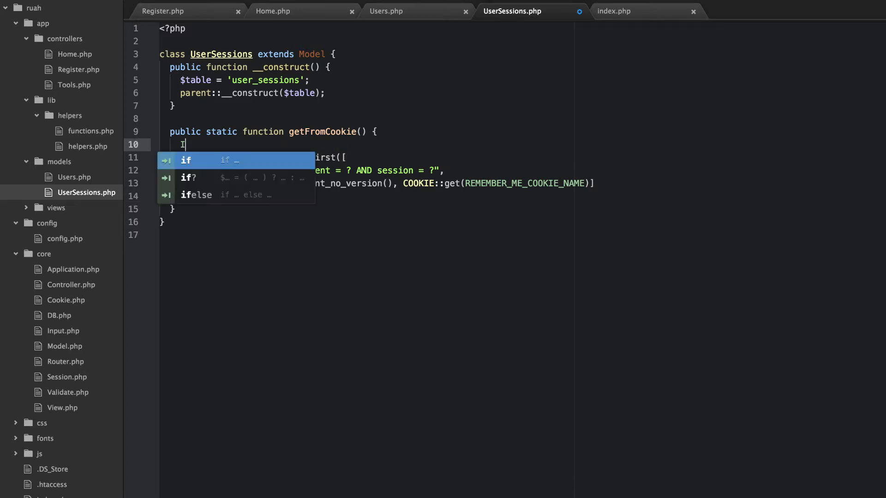
{"action": "key", "text": "Tab"}
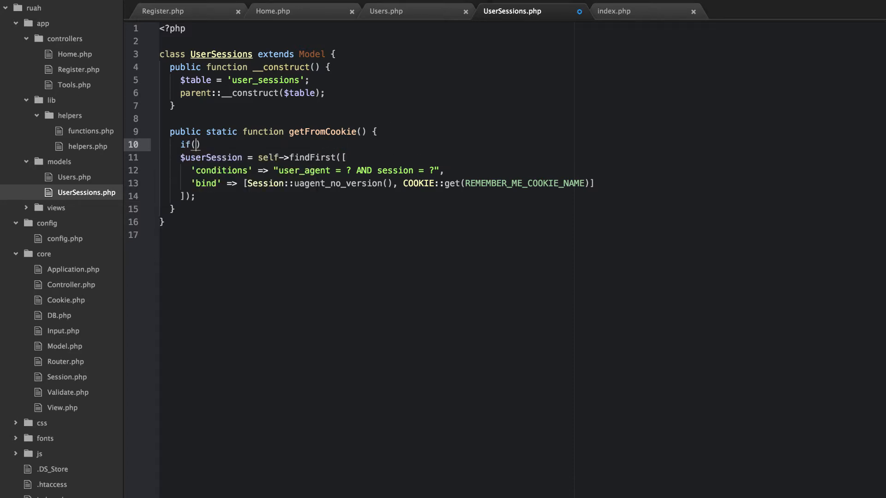
{"action": "type", "text": "COOKIE"}
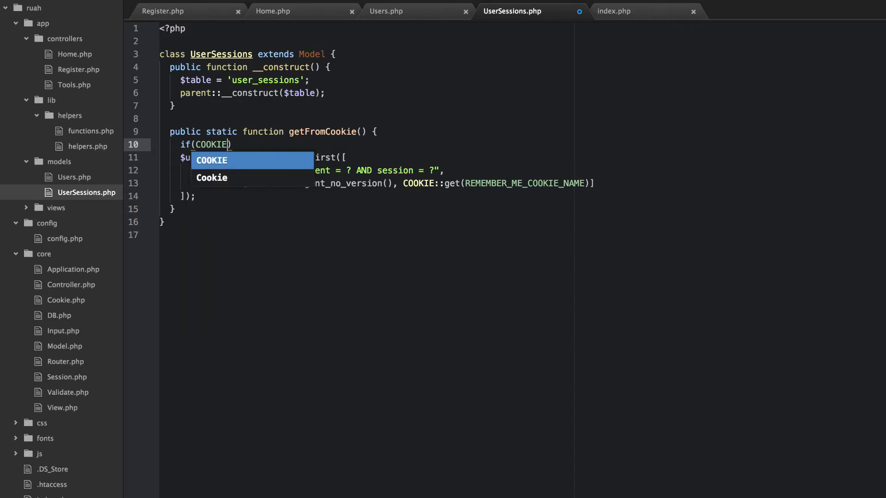
{"action": "type", "text": "::e"}
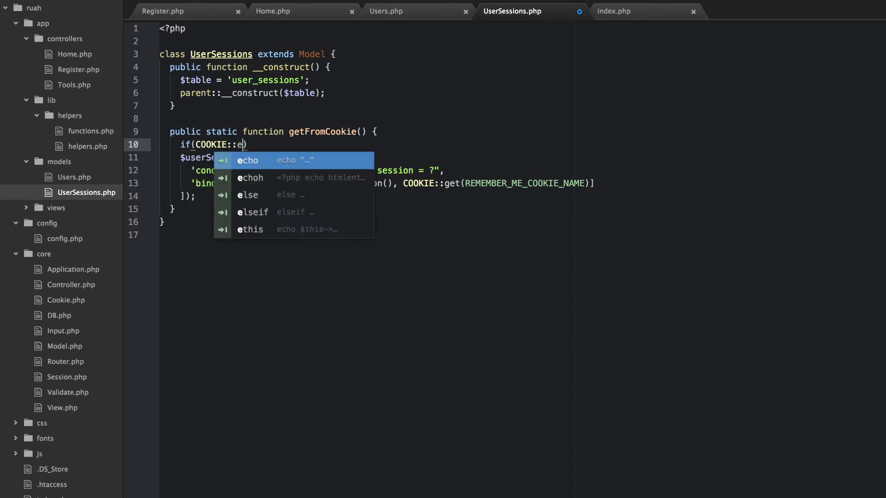
{"action": "type", "text": "xists("}
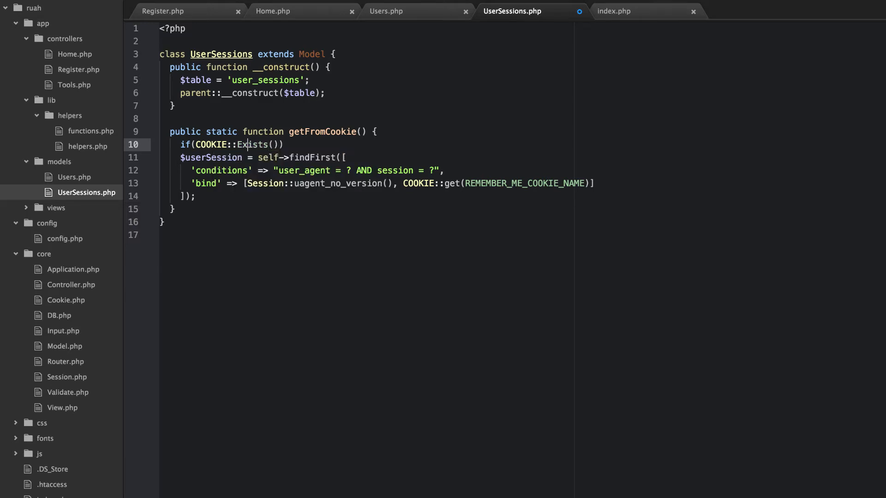
{"action": "type", "text": "exists"}
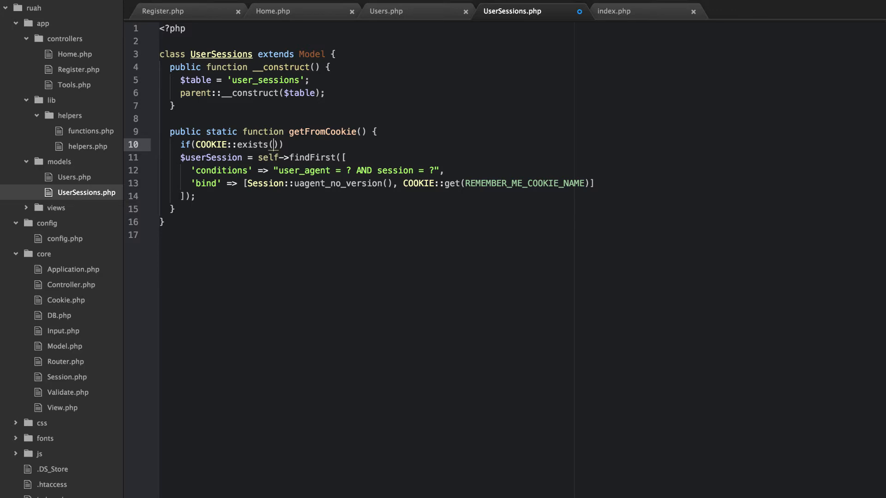
{"action": "type", "text": "R"}
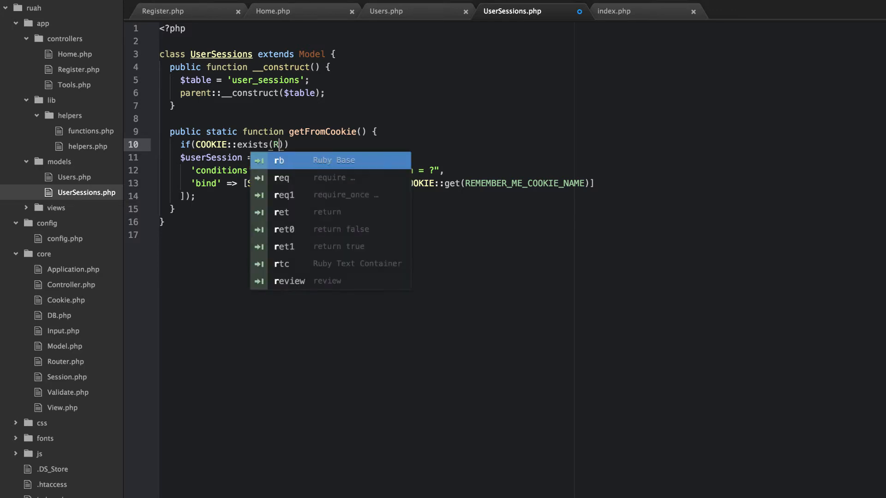
{"action": "type", "text": "EMEMBER_ME_COOKIE_NAME"}
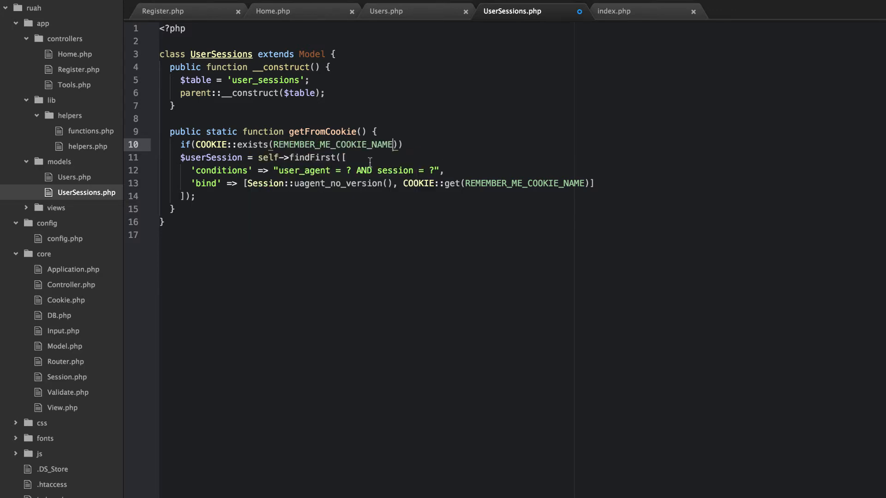
{"action": "type", "text": "{"}
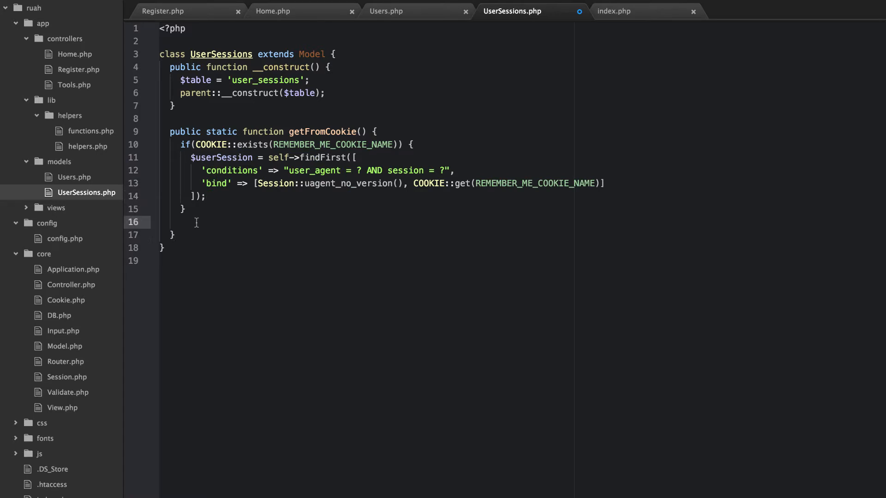
- Finish getFromCookie with if(!$userSession) return false; then return $userSession;
{"action": "left_click", "coordinate": [180, 222]}
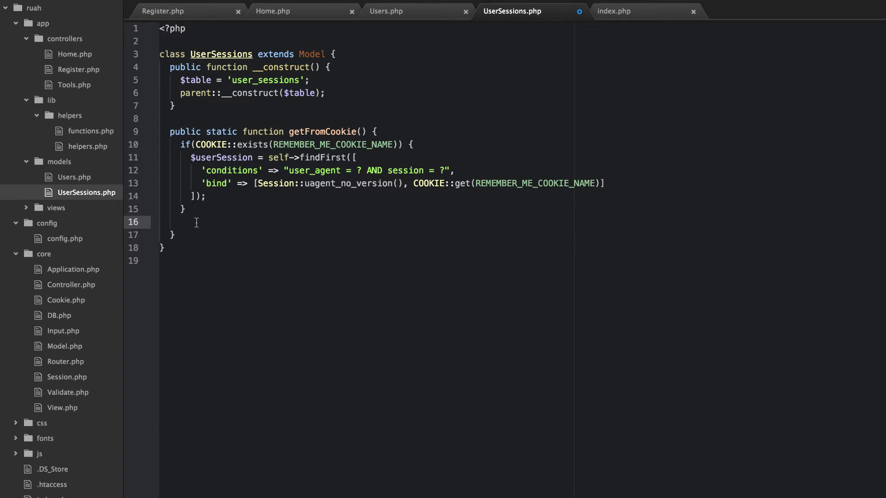
{"action": "type", "text": "if"}
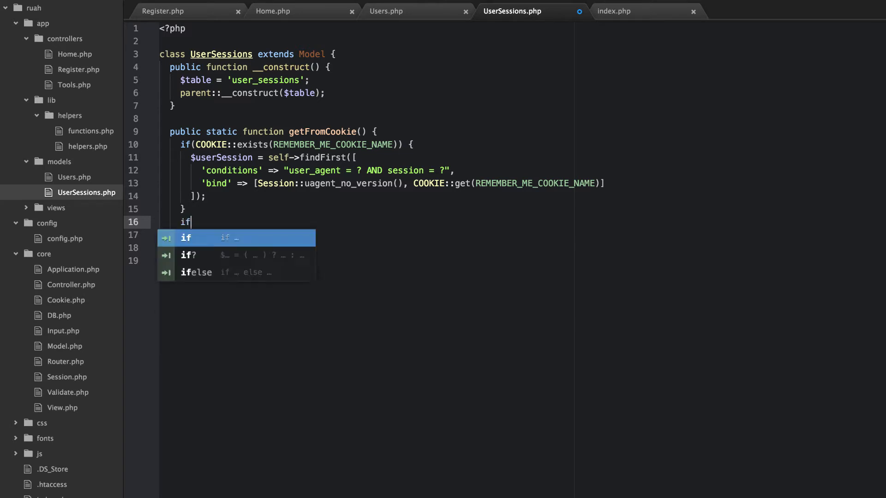
{"action": "type", "text": "(!"}
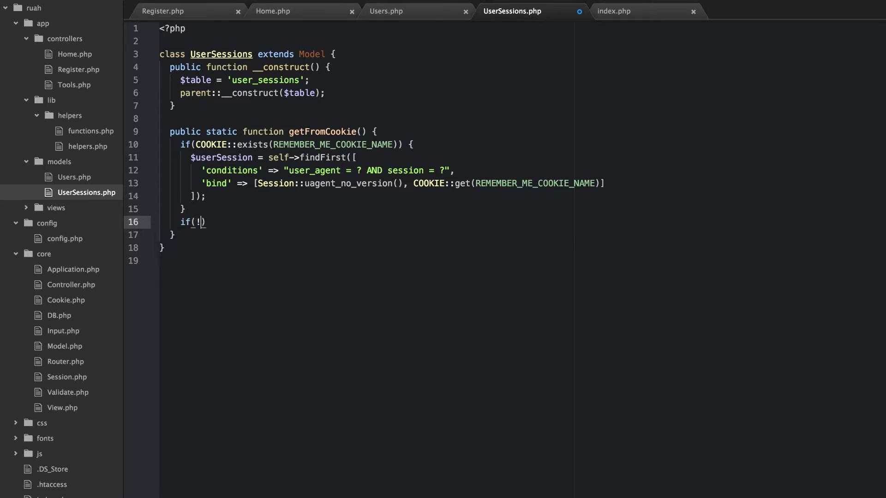
{"action": "type", "text": "$userSession"}
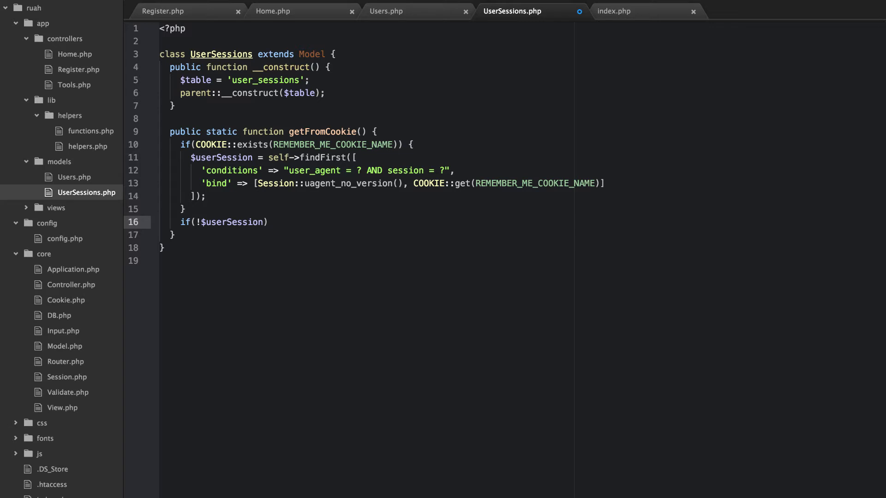
{"action": "type", "text": "return false;"}
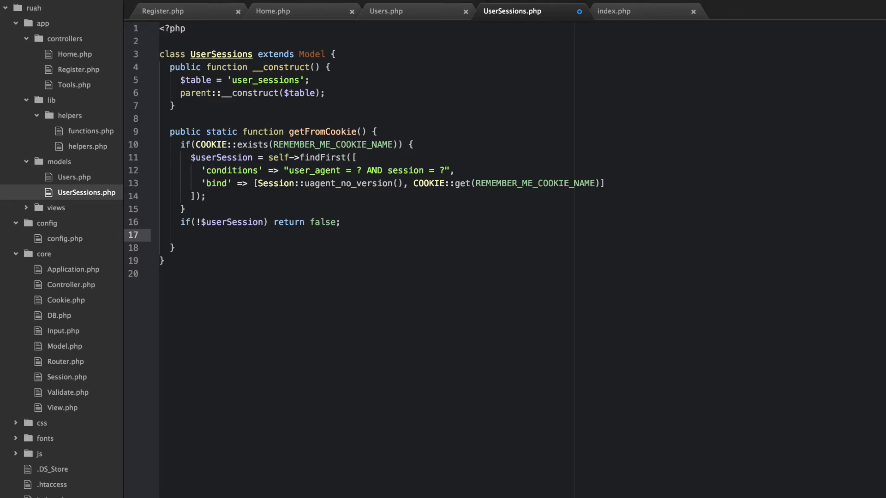
{"action": "type", "text": "return"}
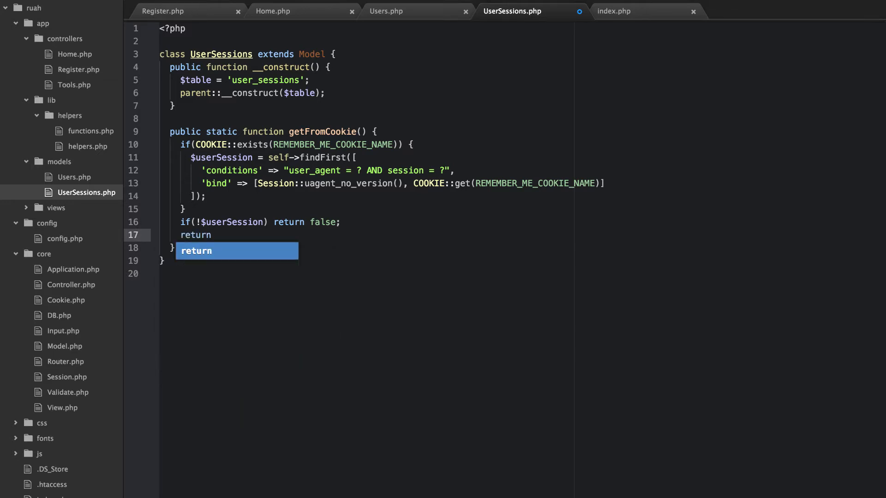
{"action": "type", "text": "$userSes"}
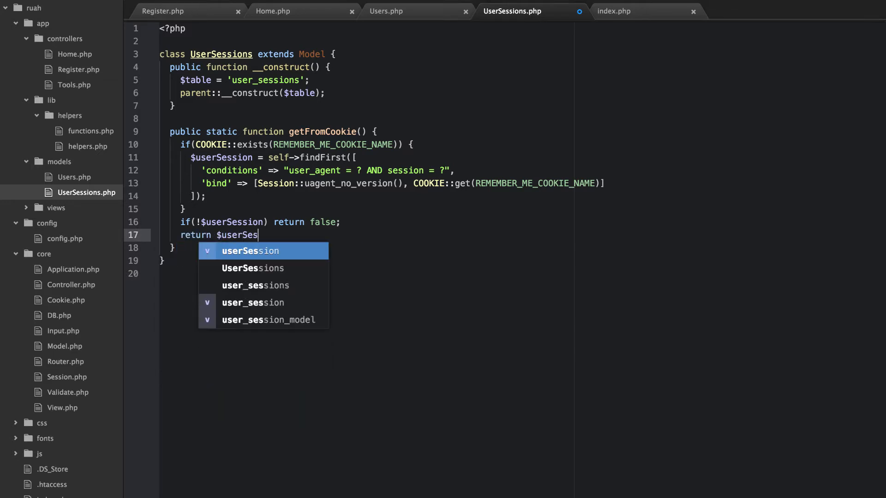
{"action": "key", "text": "Tab"}
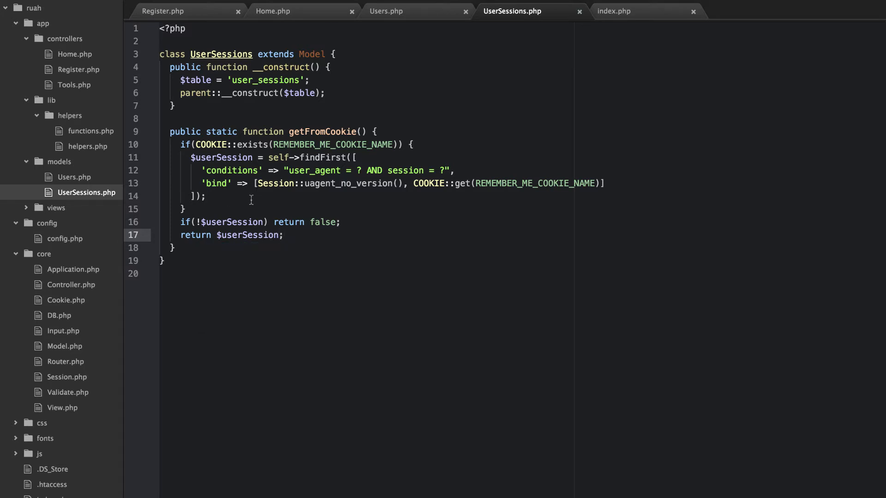
{"action": "left_click", "coordinate": [387, 11]}
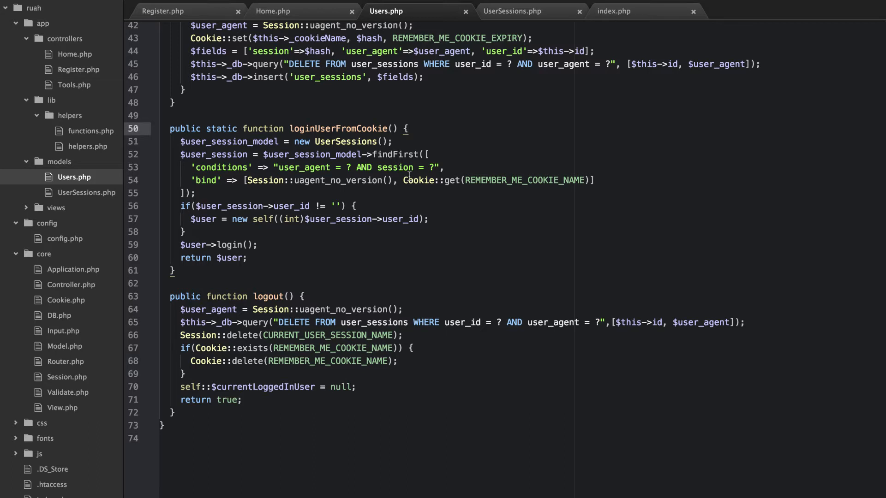
- In loginUserFromCookie set $userSession = UserSessions::getFromCookie(); and add dnd($userSession);
{"action": "type", "text": "$u"}
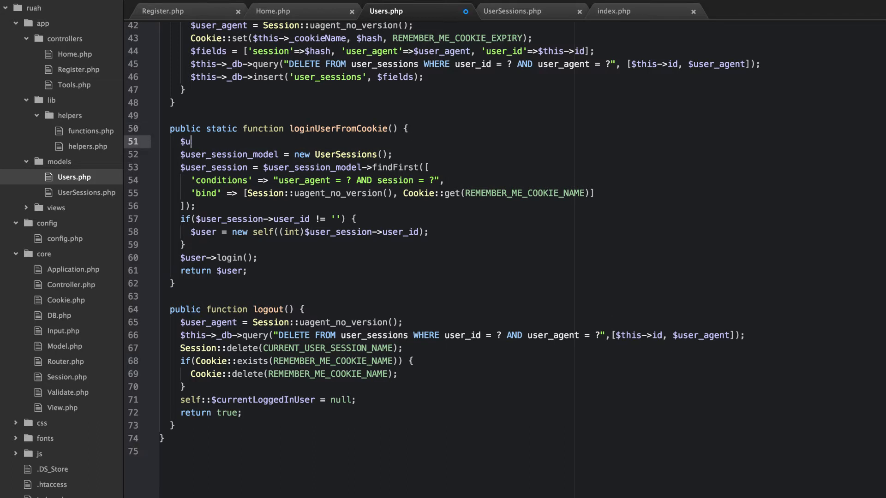
{"action": "type", "text": "ser_sesi"}
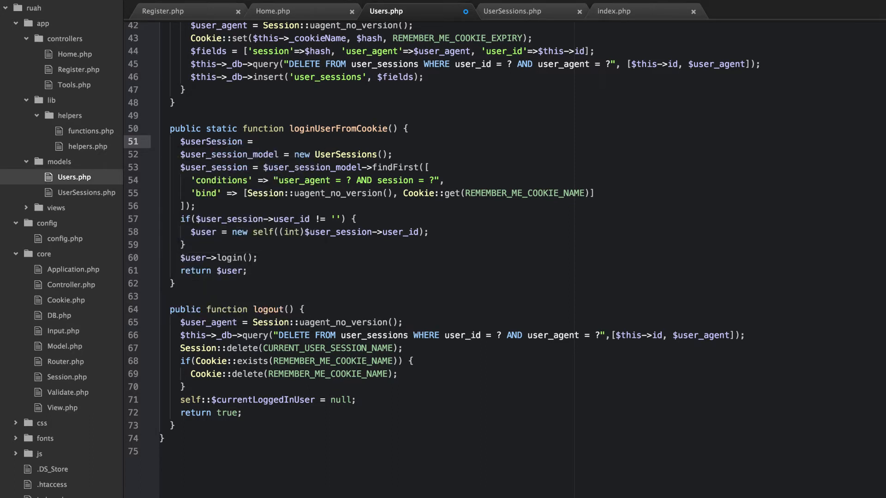
{"action": "type", "text": "UserSessions::"}
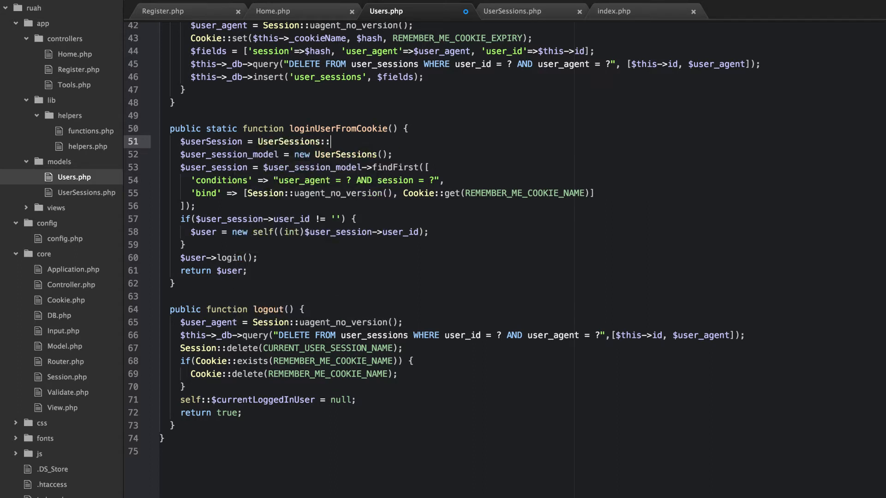
{"action": "type", "text": "getFromCo"}
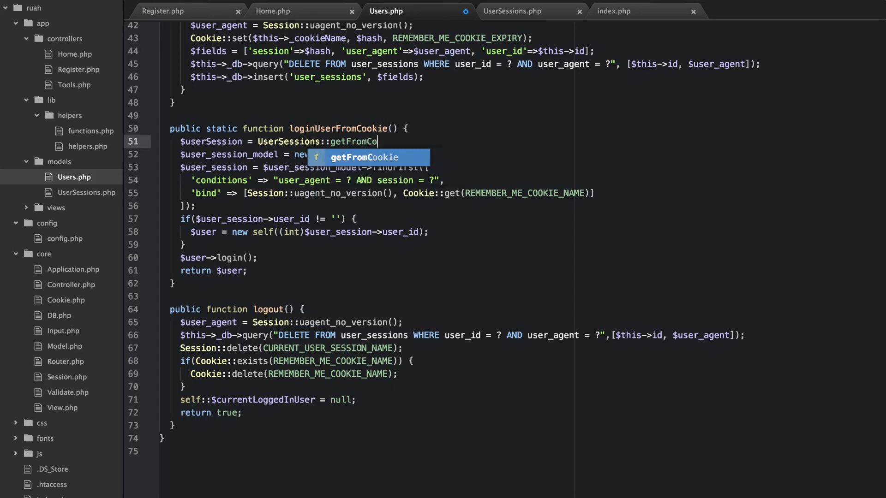
{"action": "key", "text": "Tab"}
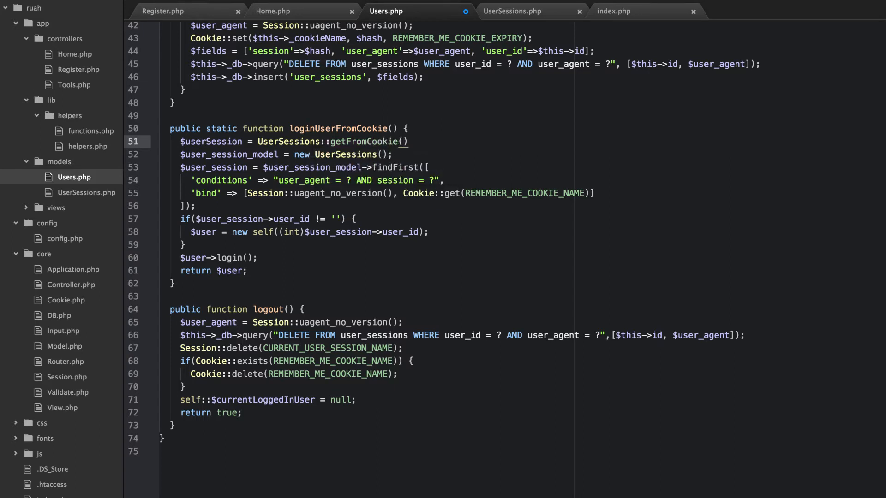
{"action": "left_click", "coordinate": [408, 141]}
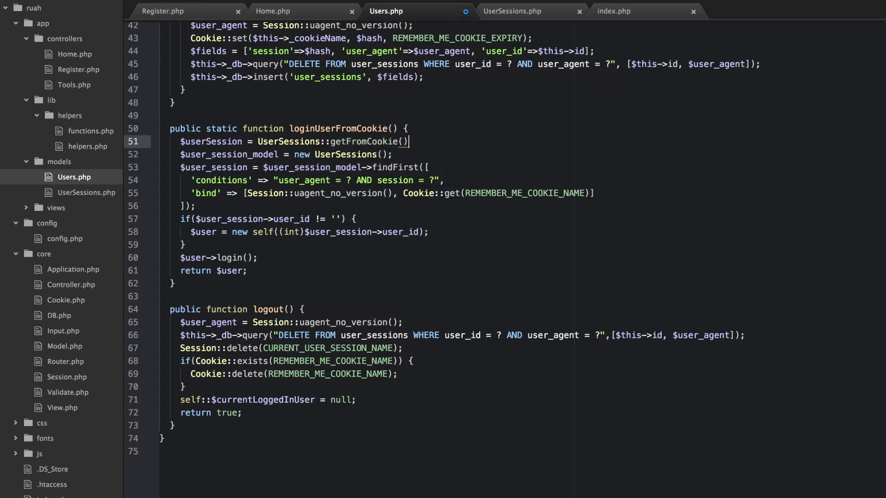
{"action": "type", "text": "dnd($"}
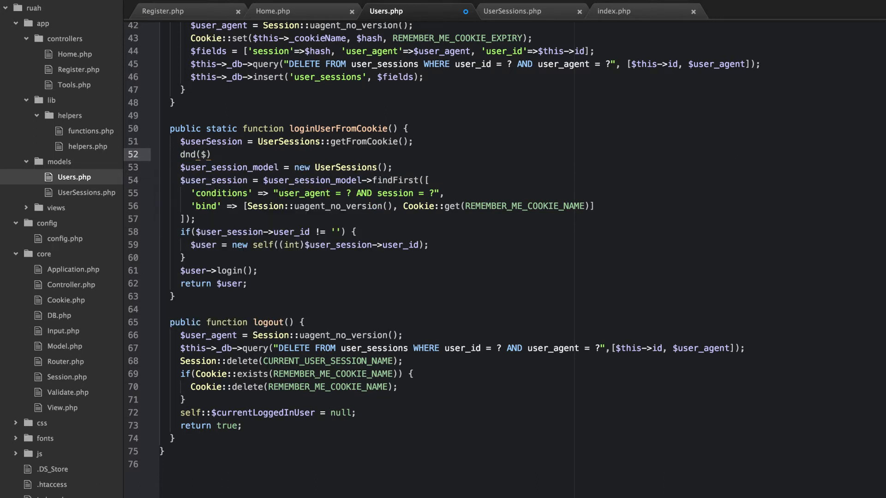
{"action": "type", "text": "userSession"}
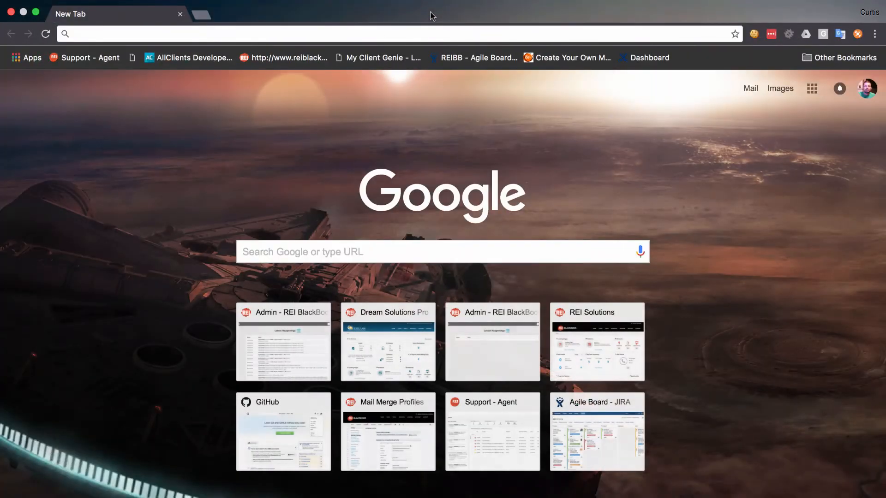
- Load localhost/ruah in a new Chrome tab to test the cookie login
{"action": "type", "text": "lc"}
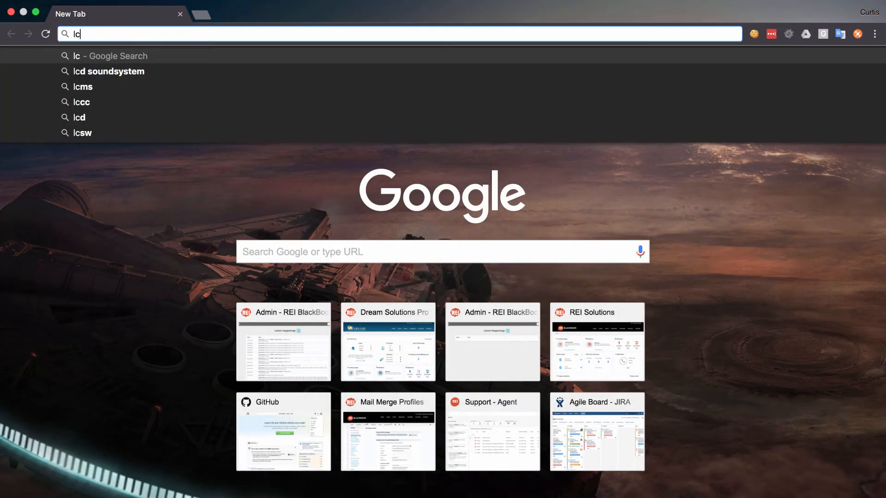
{"action": "type", "text": "localhost/ruah"}
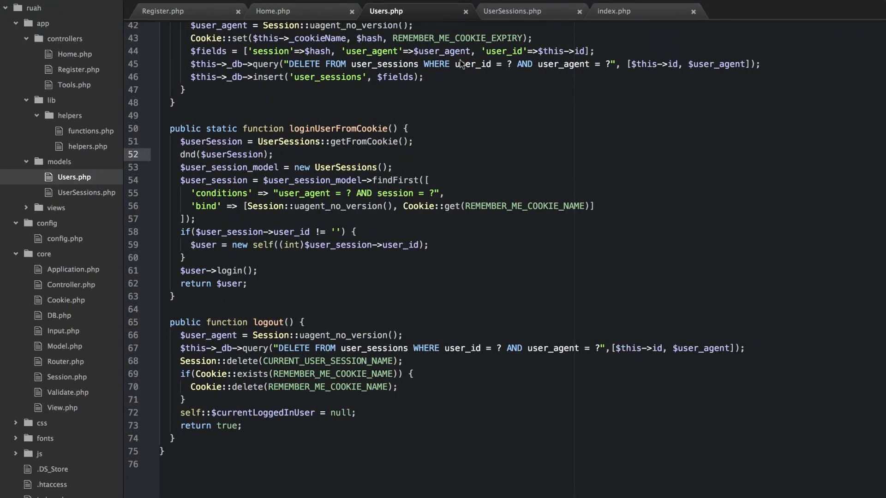
- Create $userSession = new self(); and call findFirst on $userSession instead
{"action": "left_click", "coordinate": [512, 11]}
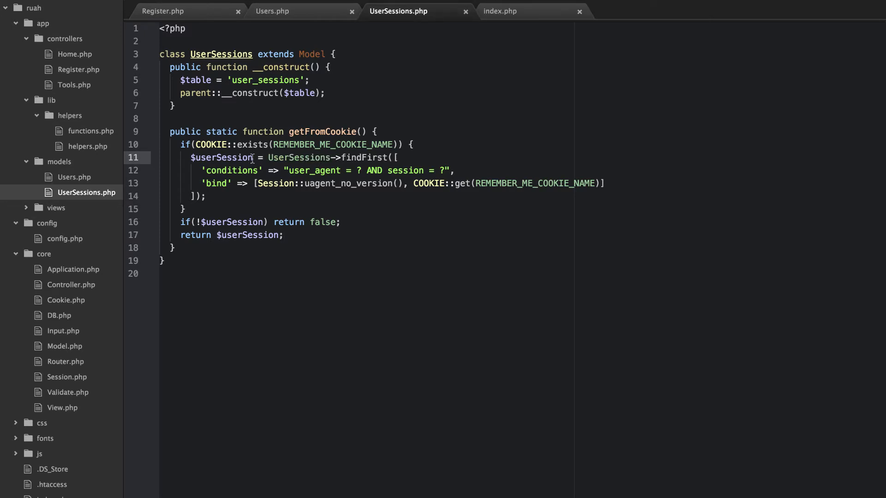
{"action": "key", "text": "enter"}
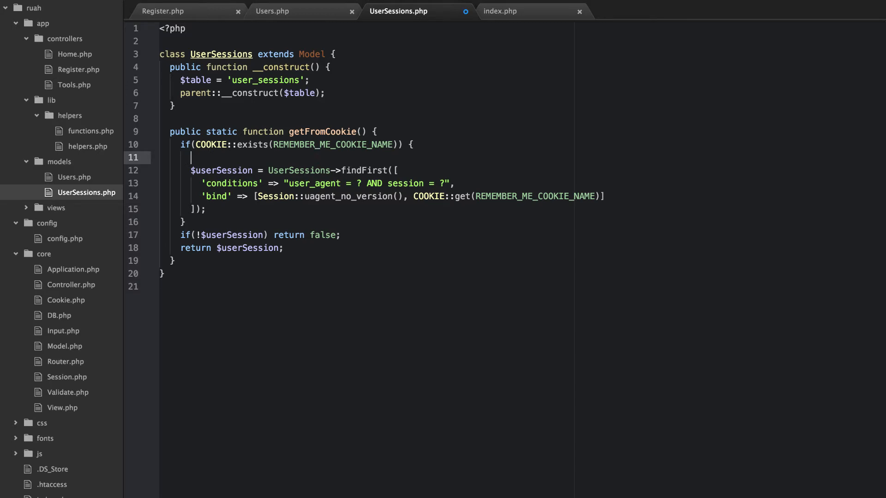
{"action": "type", "text": "$userSe"}
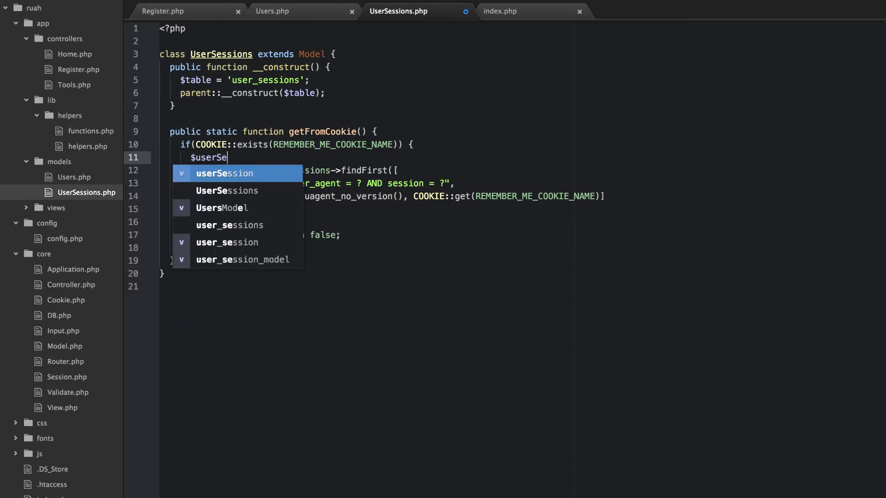
{"action": "type", "text": "ssion ="}
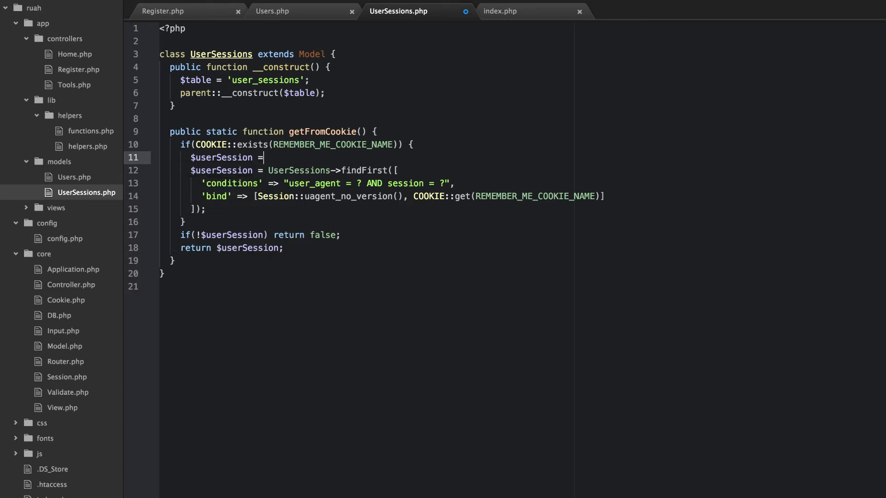
{"action": "type", "text": "new self();"}
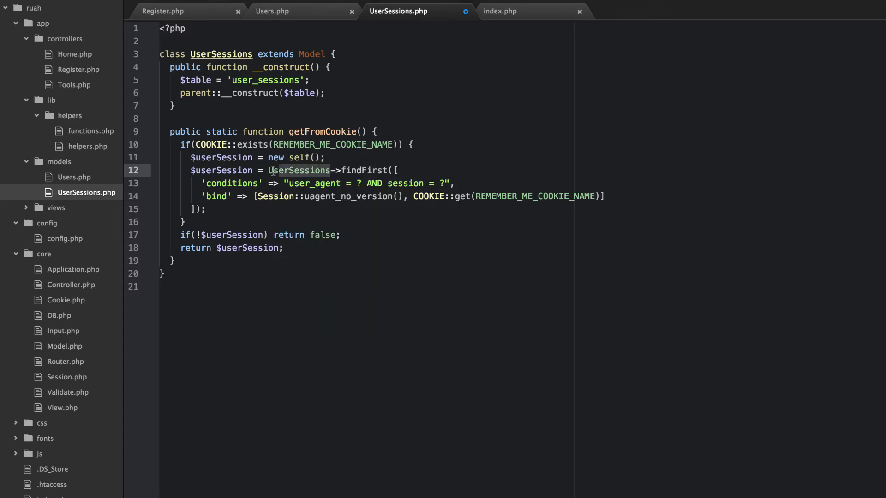
{"action": "type", "text": "$user"}
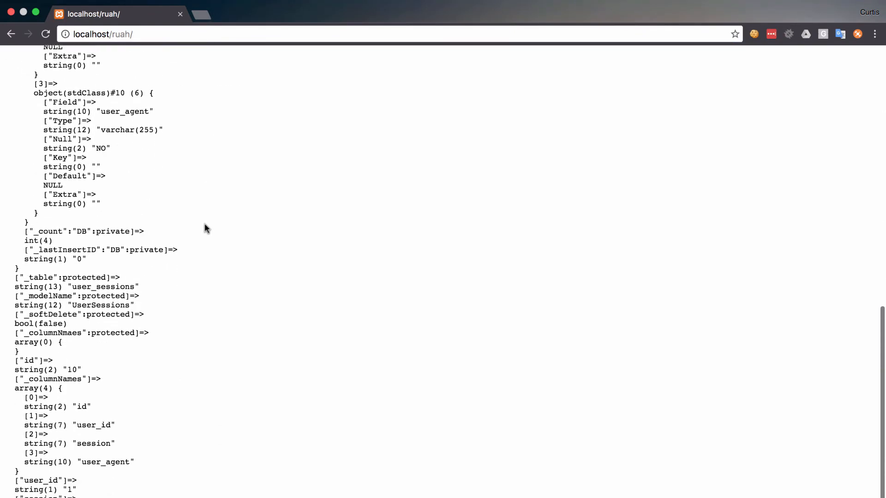
- Scroll through the dumped UserSessions object showing id 10 and user_id 1
{"action": "scroll", "scroll_direction": "down", "scroll_amount": 3}
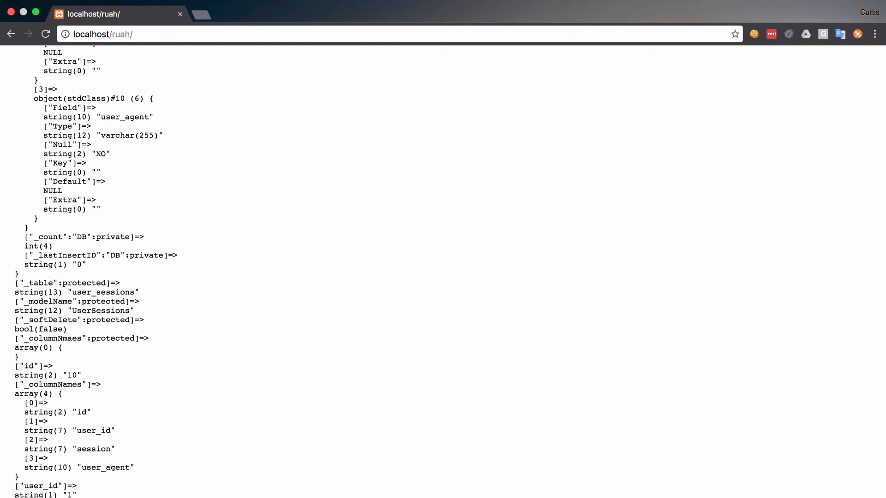
{"action": "mouse_move", "coordinate": [146, 419]}
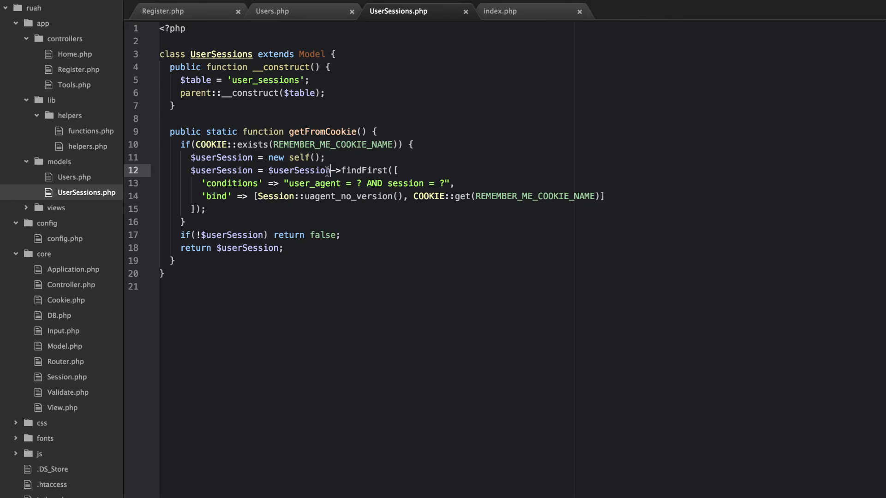
{"action": "mouse_move", "coordinate": [312, 217]}
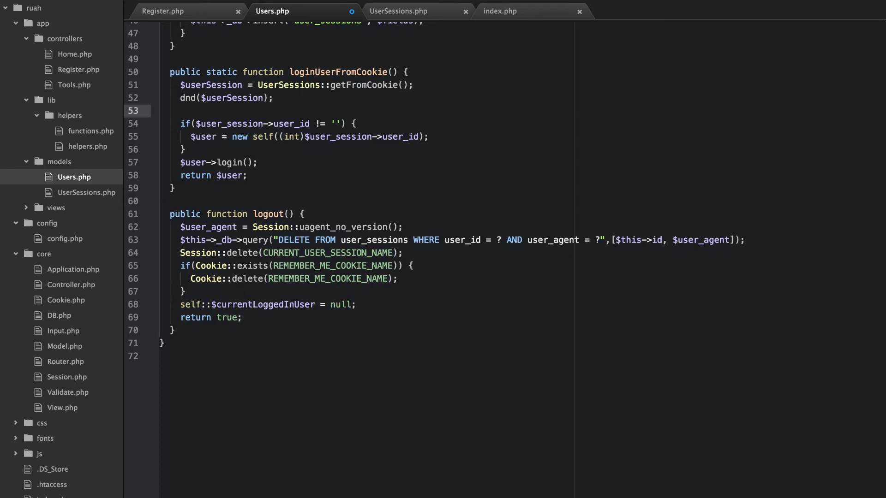
- Remove the old query line and wrap $user->login(); in an if($user) { } block
{"action": "key", "text": "Backspace"}
{"action": "type", "text": "S"}
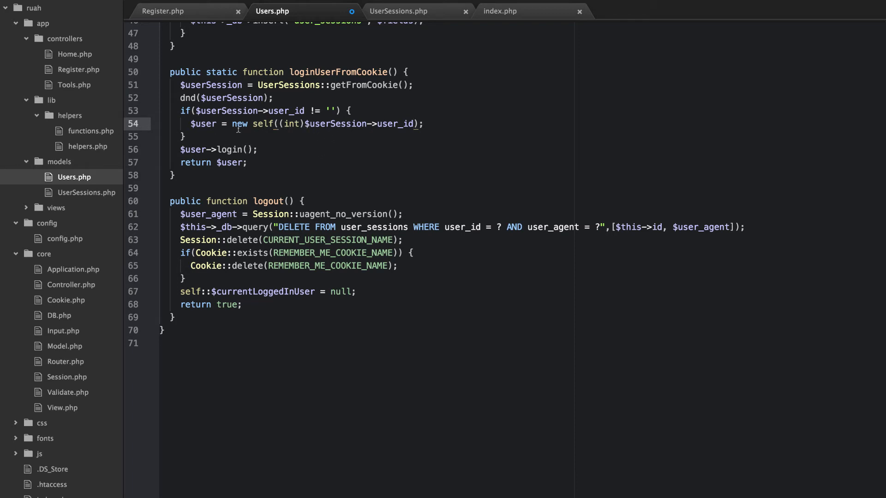
{"action": "left_click", "coordinate": [184, 136]}
{"action": "type", "text": "if($"}
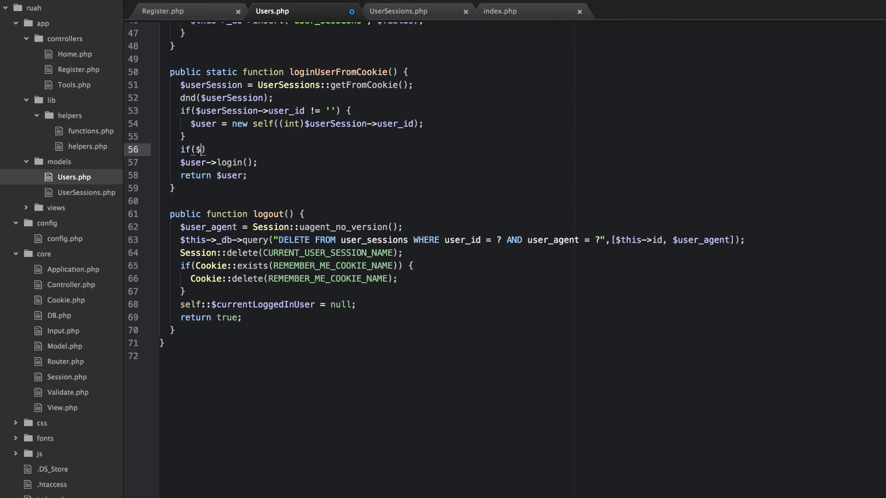
{"action": "type", "text": "user) {"}
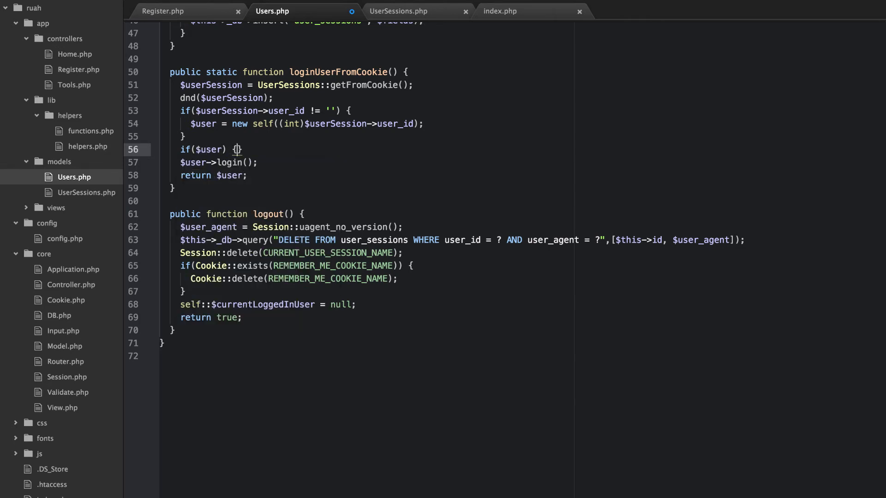
{"action": "key", "text": "Enter"}
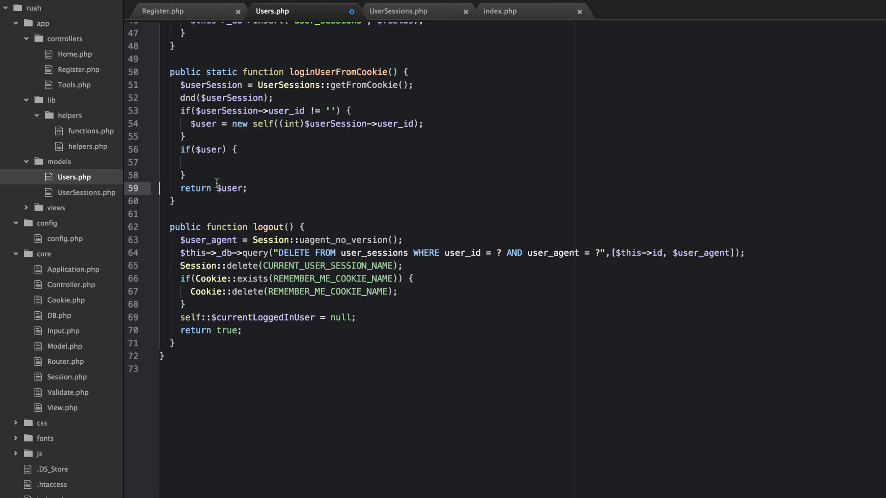
{"action": "type", "text": "$user->login();"}
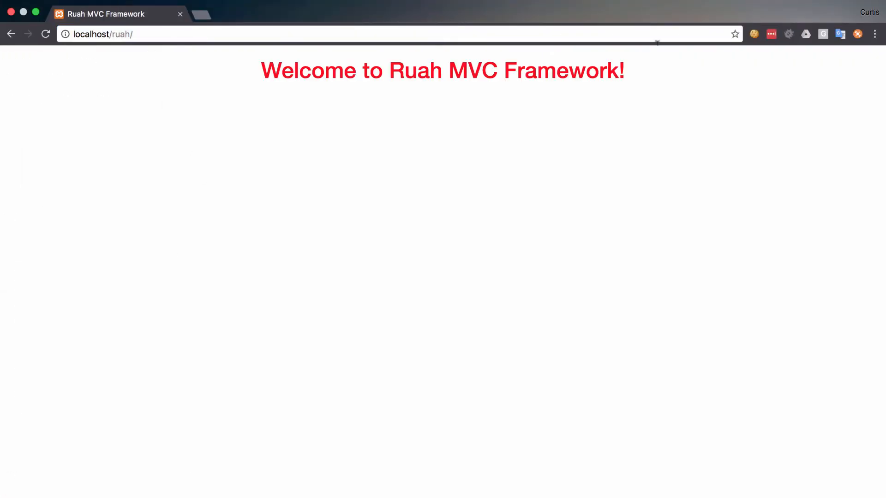
- Remove dnd($userSession) and add dnd($_SESSION); at the start of Home's indexAction
{"action": "left_click", "coordinate": [753, 34]}
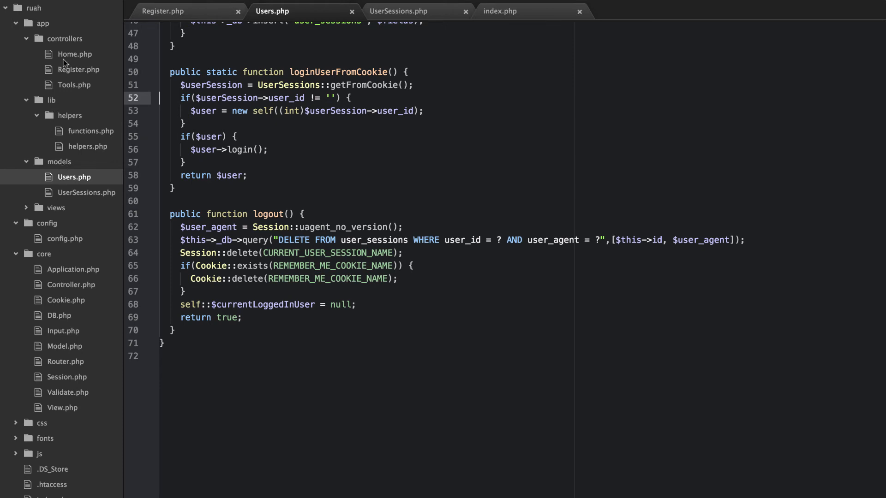
{"action": "left_click", "coordinate": [74, 54]}
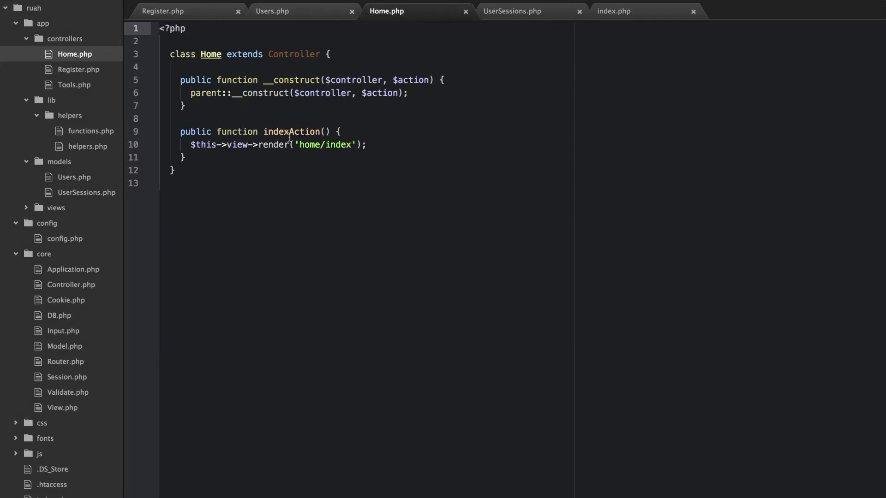
{"action": "type", "text": "dnd"}
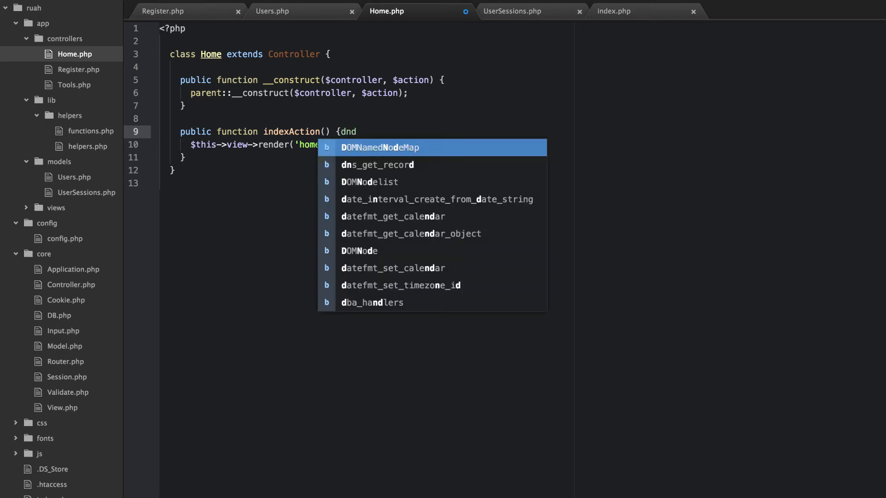
{"action": "type", "text": "($_SESSION);"}
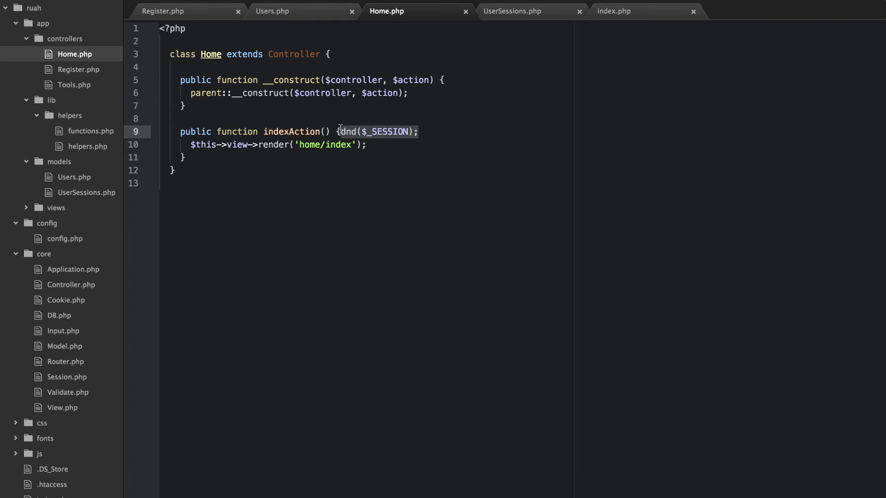
{"action": "left_click", "coordinate": [512, 11]}
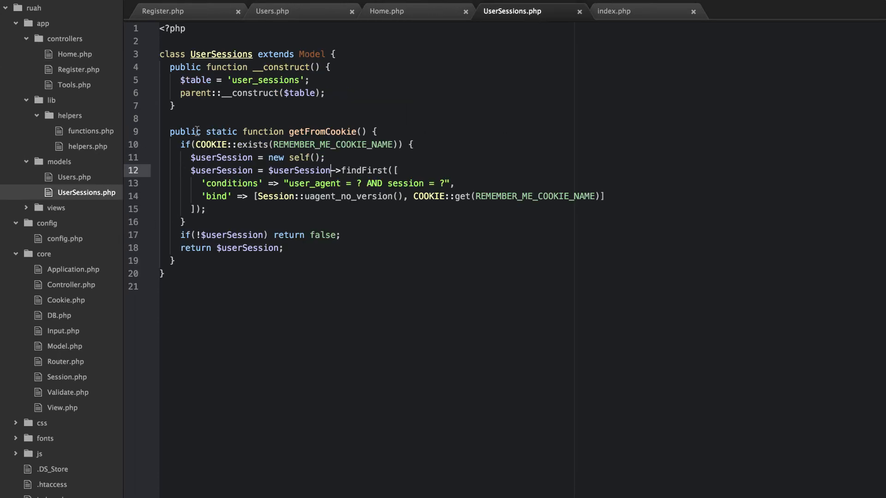
- Restore $userSession = new self(); at the start of getFromCookie in UserSessions
{"action": "double_click", "coordinate": [222, 158]}
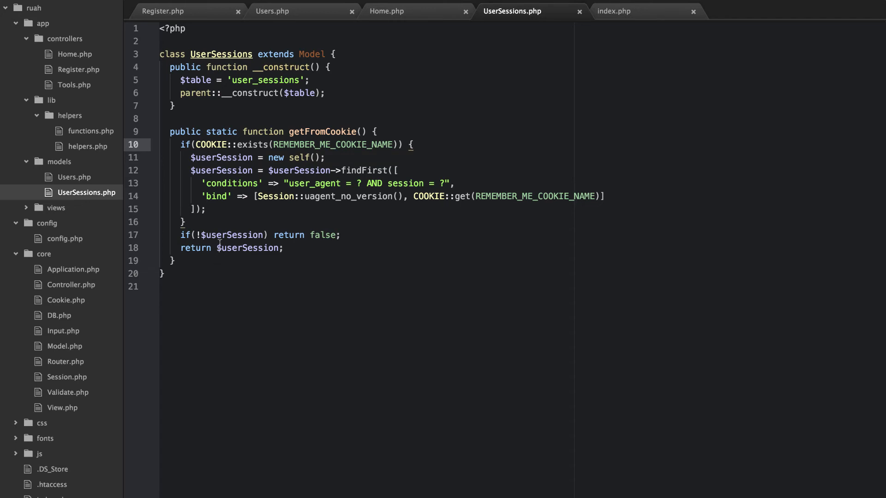
{"action": "left_click", "coordinate": [412, 145]}
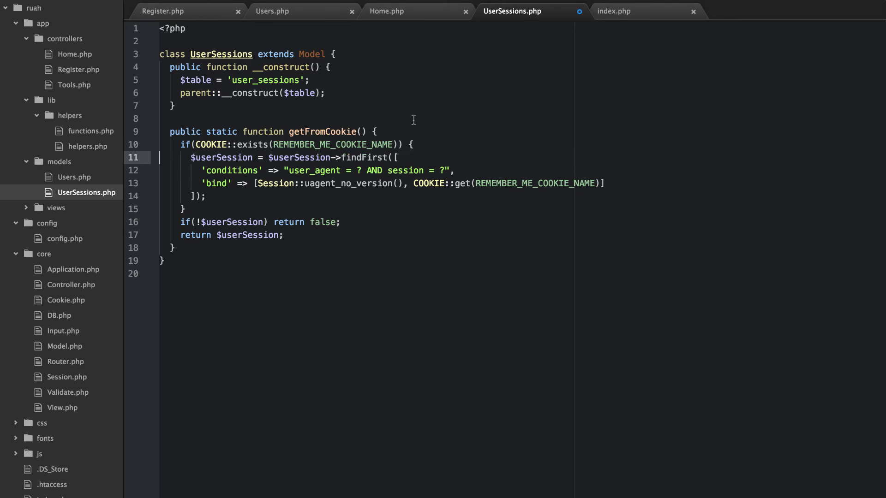
{"action": "type", "text": "$userSession = new self();"}
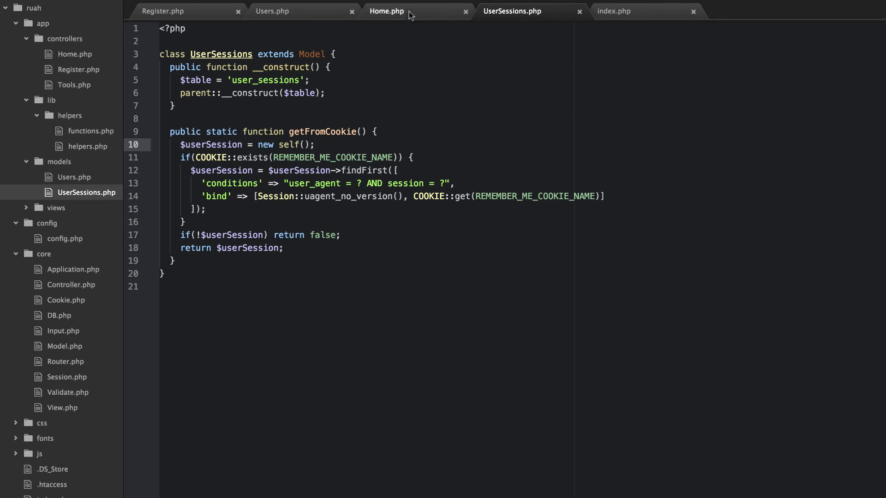
- Review the Home controller and UserSessions model, then return to the Users logout function
{"action": "left_click", "coordinate": [386, 11]}
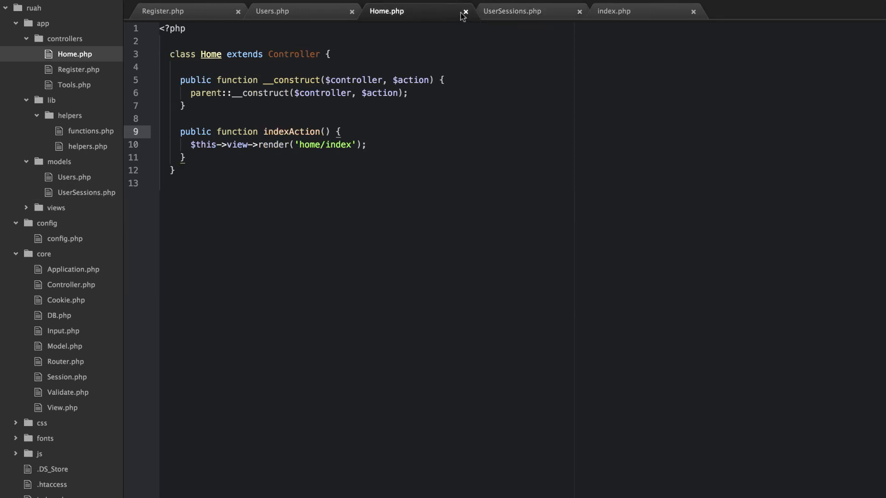
{"action": "left_click", "coordinate": [273, 11]}
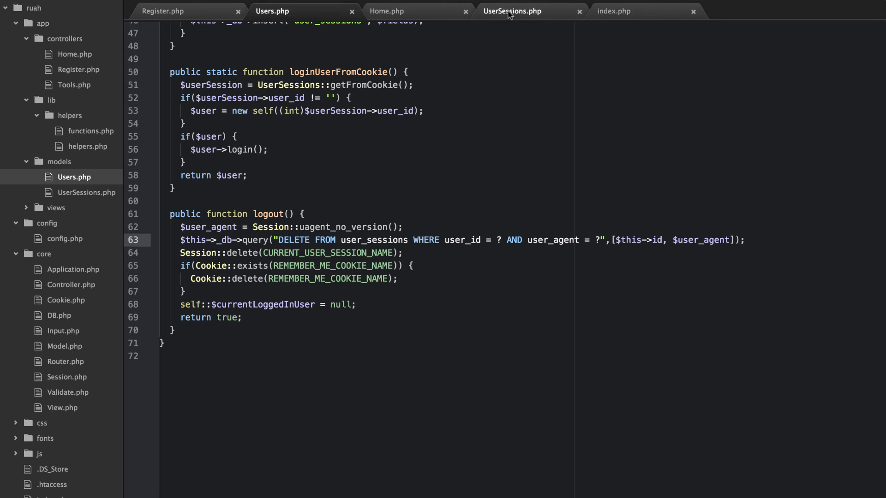
{"action": "left_click", "coordinate": [512, 11]}
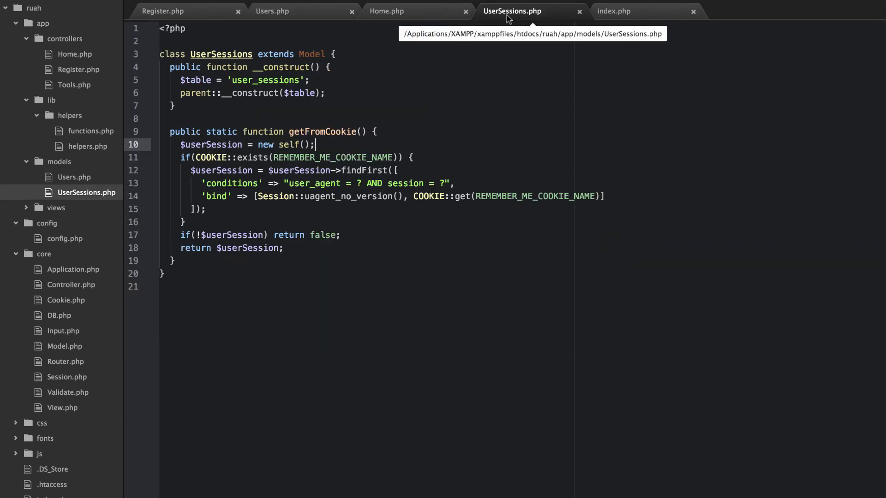
{"action": "left_click", "coordinate": [386, 11]}
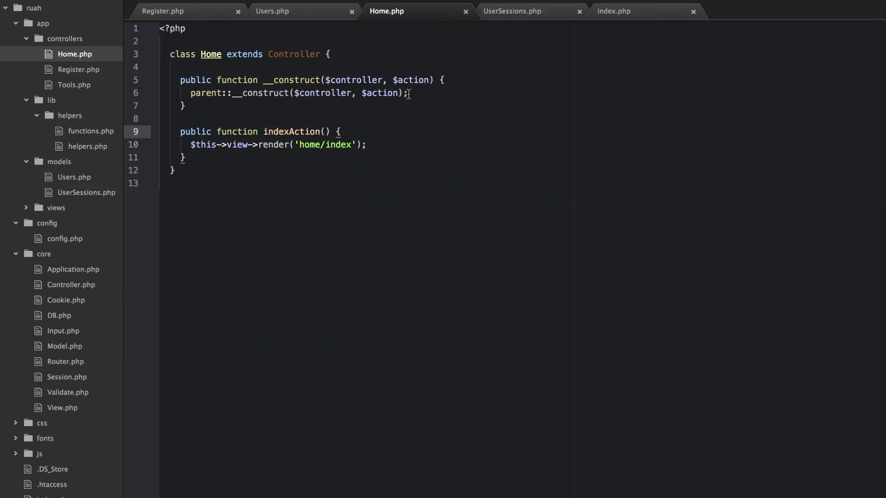
{"action": "left_click", "coordinate": [511, 11]}
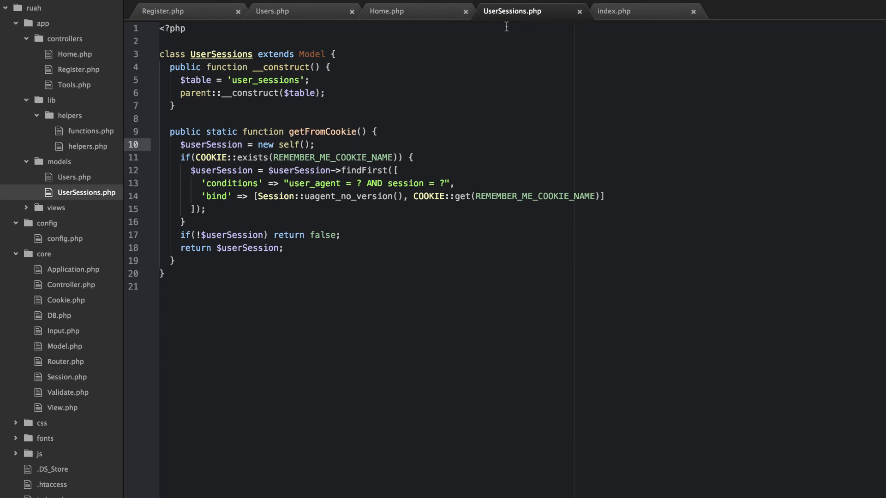
{"action": "left_click", "coordinate": [273, 11]}
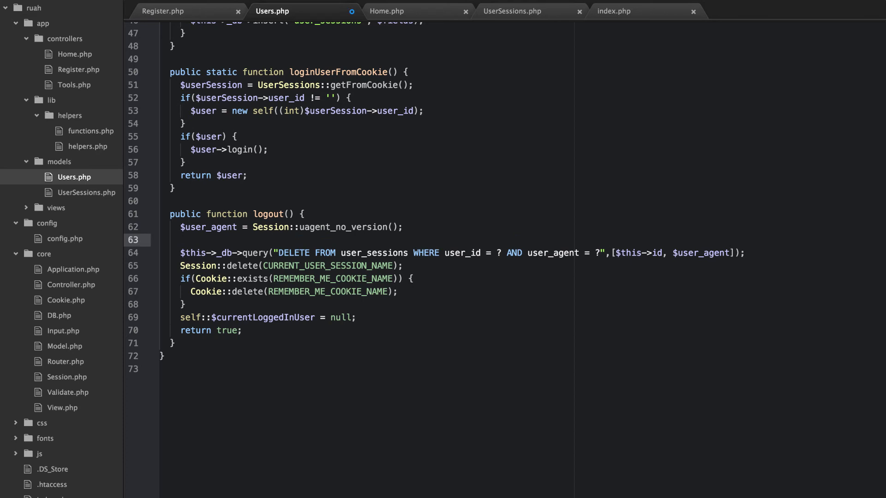
- Fetch $userSession via UserSessions::getFromCookie() in logout()
{"action": "left_click", "coordinate": [180, 240]}
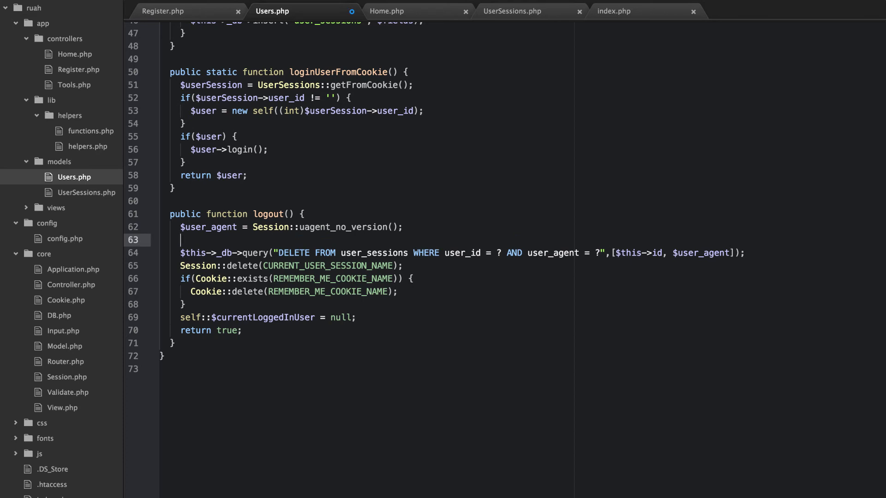
{"action": "type", "text": "$usserSession ="}
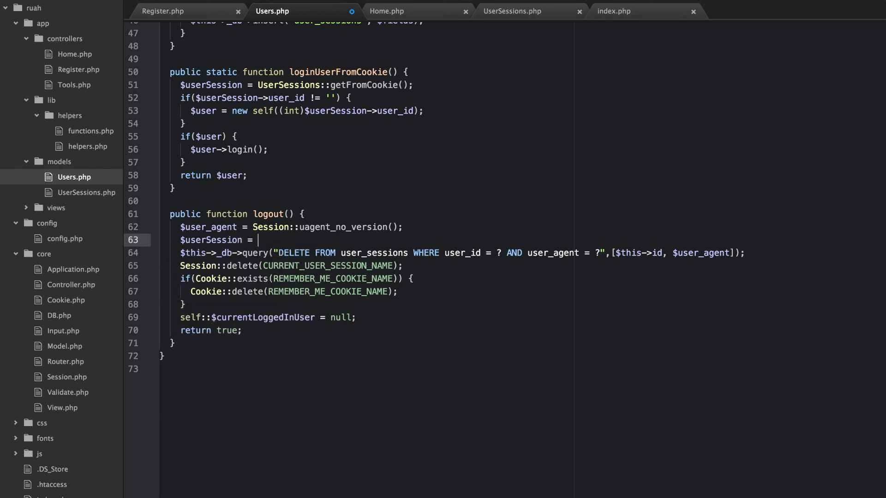
{"action": "type", "text": "UserSess"}
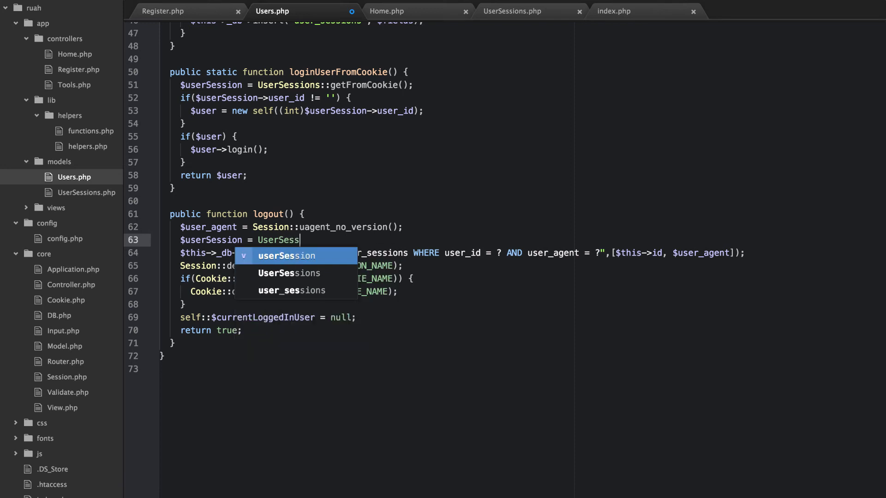
{"action": "type", "text": "ions::getFromCookie();"}
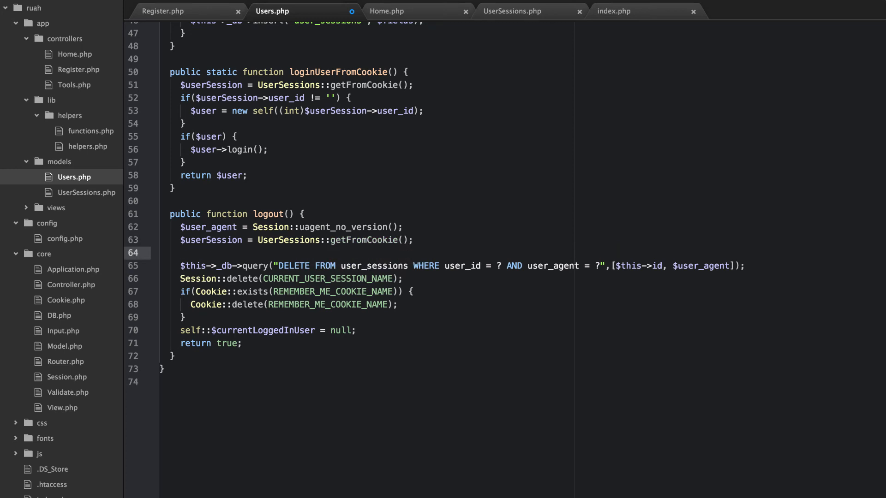
{"action": "type", "text": "$userSession->delete();"}
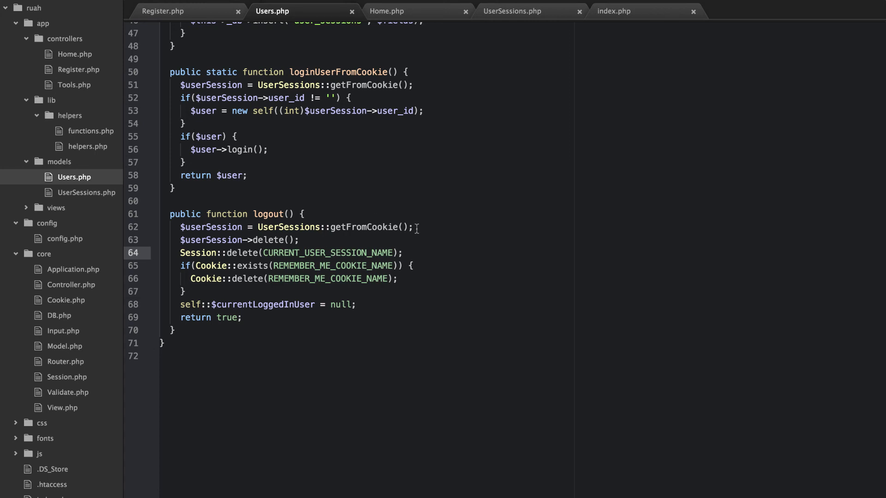
- Add if($userSession) $userSession->delete(); replacing the raw DELETE query
{"action": "type", "text": "if"}
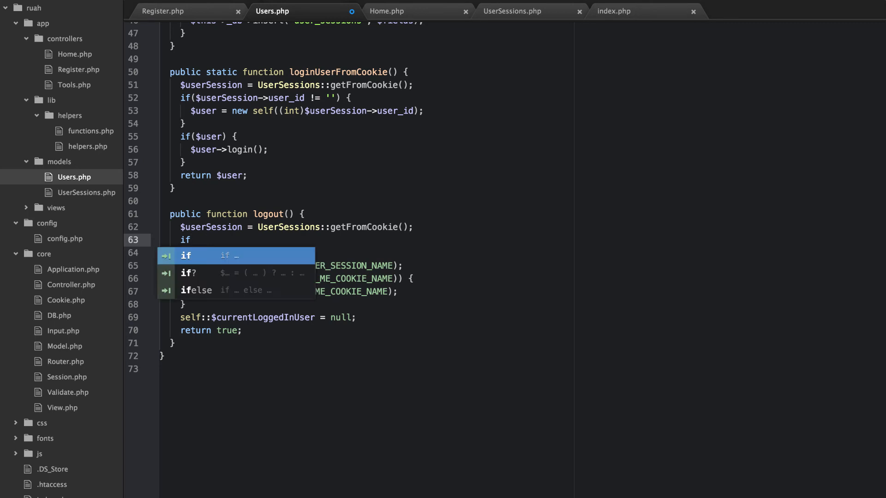
{"action": "type", "text": "($user"}
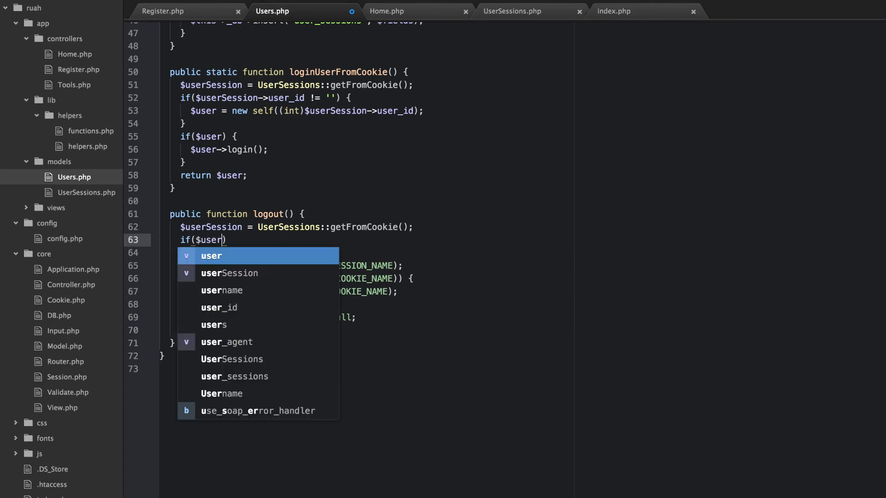
{"action": "type", "text": "Session"}
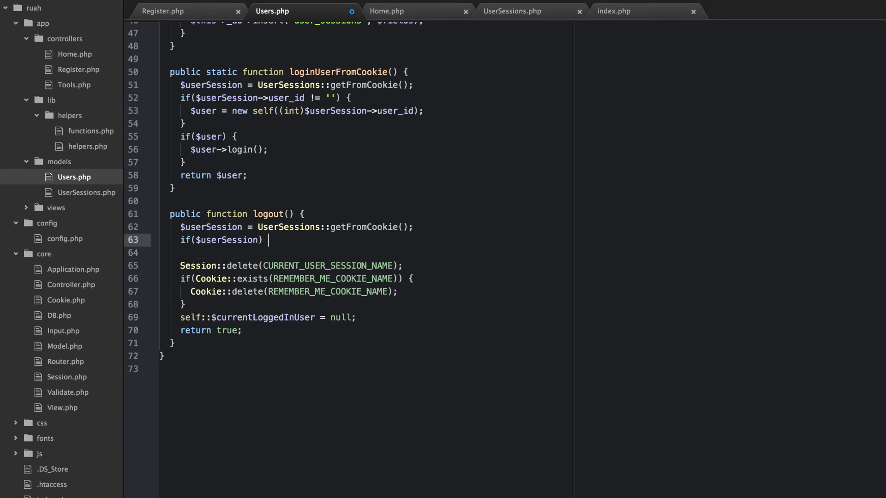
{"action": "type", "text": "$userSession->delete();"}
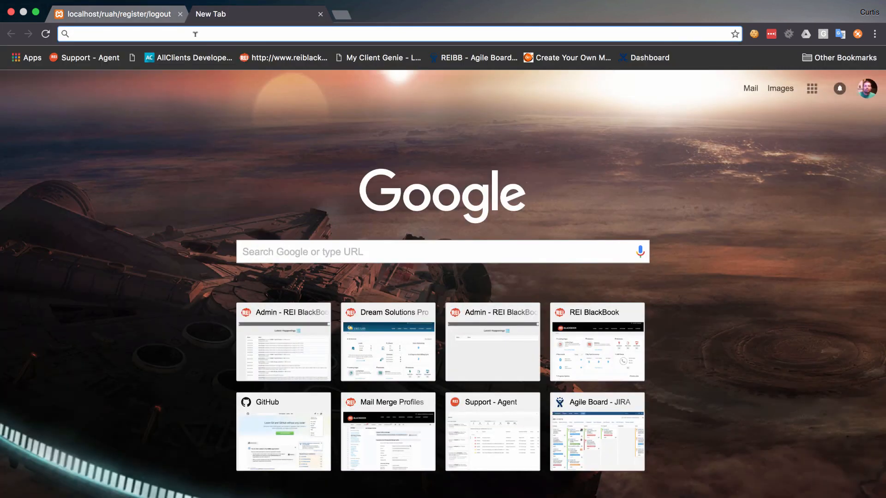
- Browse the empty user_sessions table of the ruah database in phpMyAdmin
{"action": "type", "text": "localhost/ruah"}
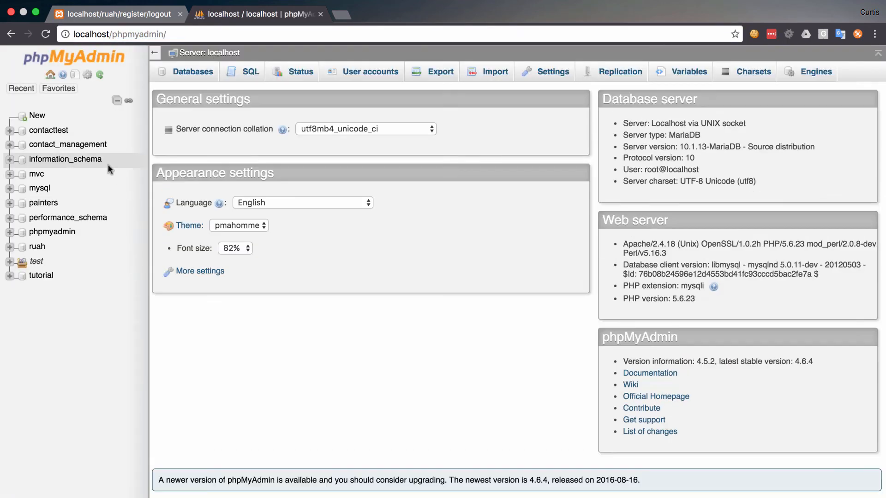
{"action": "left_click", "coordinate": [37, 246]}
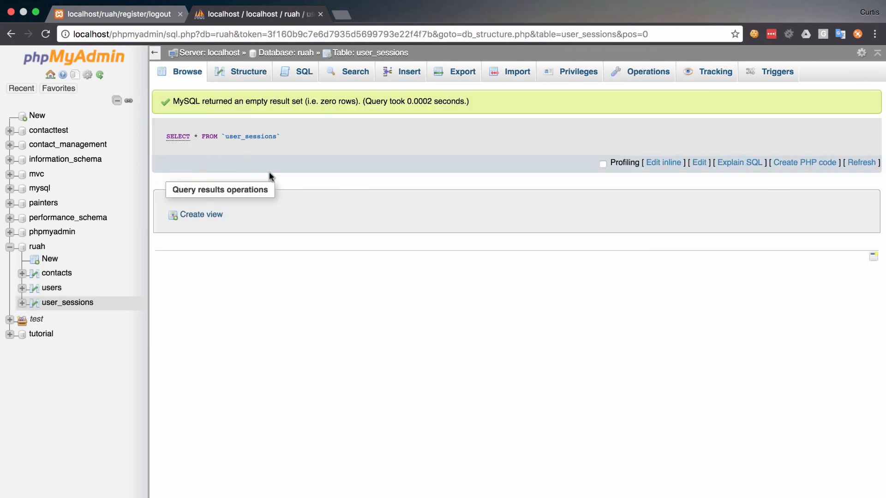
{"action": "mouse_move", "coordinate": [240, 210]}
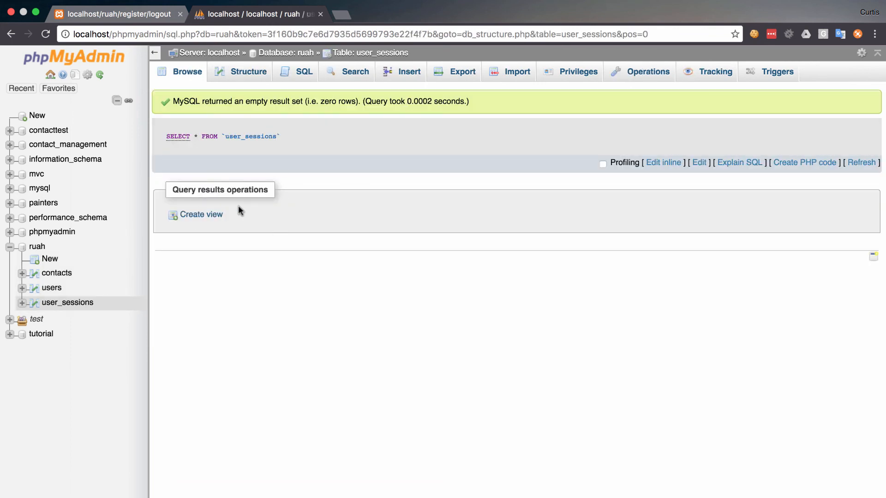
{"action": "mouse_move", "coordinate": [282, 172]}
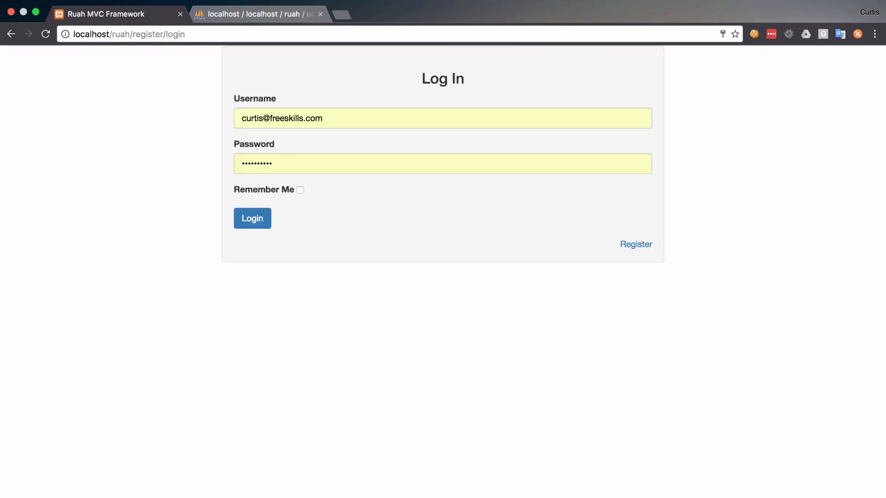
- Fill the login form with the saved 'parh' credentials and tick Remember Me
{"action": "type", "text": "parhamcur"}
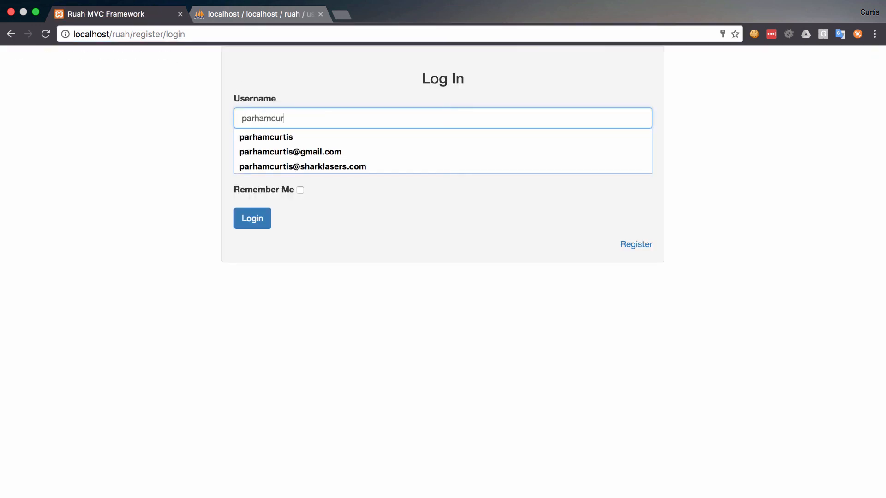
{"action": "left_click", "coordinate": [266, 137]}
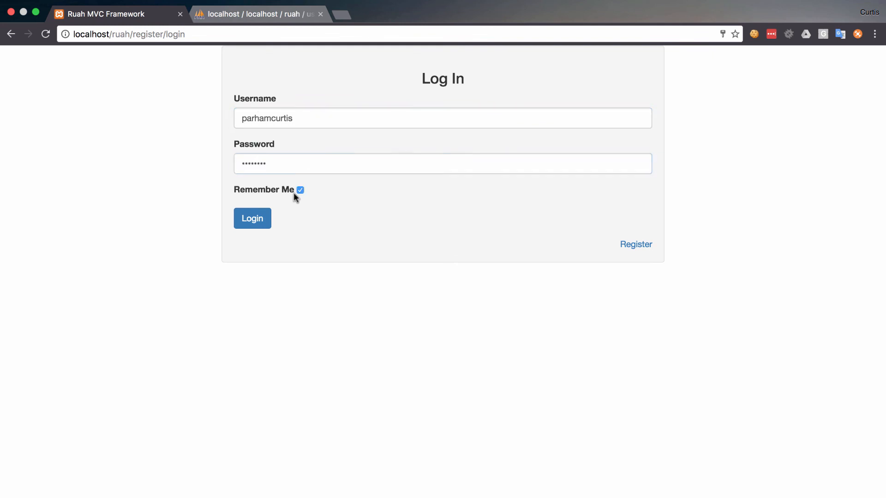
{"action": "left_click", "coordinate": [251, 218]}
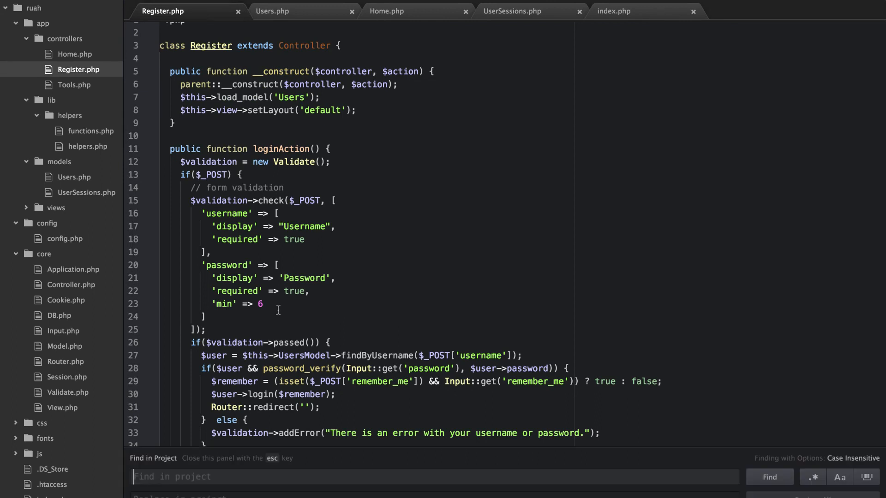
- Search the project for dnd( from the Register controller
{"action": "type", "text": "dnd("}
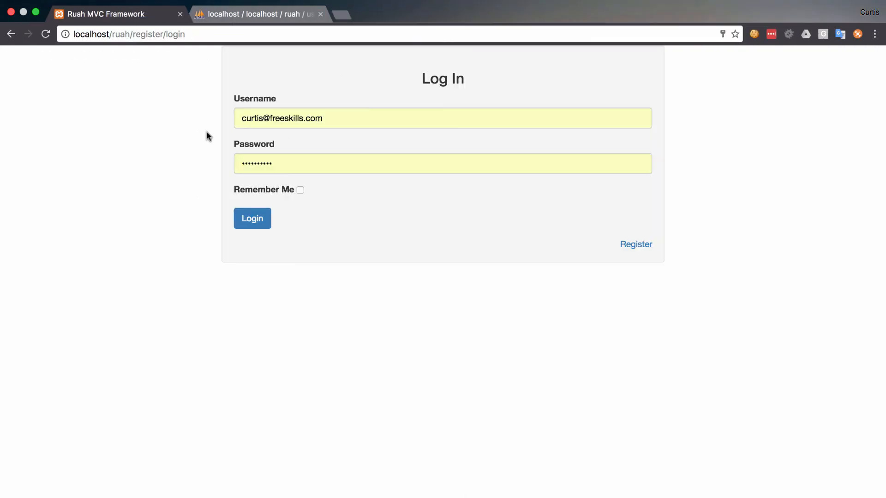
{"action": "mouse_move", "coordinate": [298, 99]}
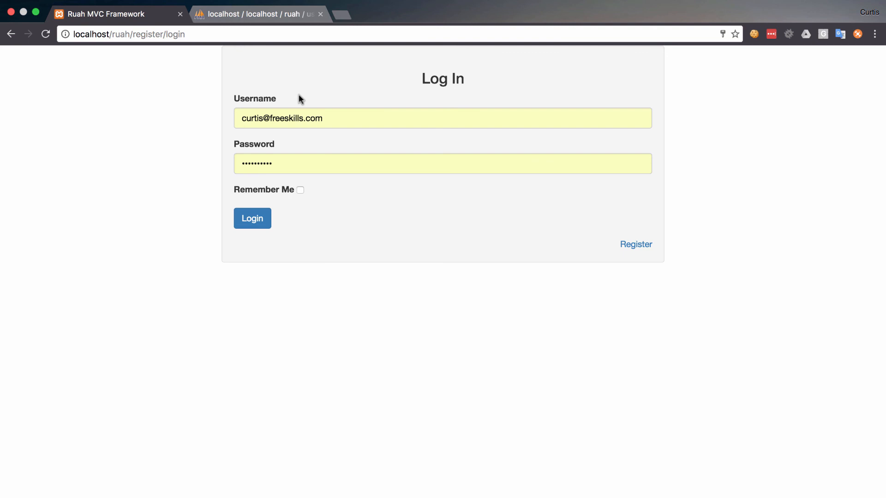
{"action": "mouse_move", "coordinate": [705, 266]}
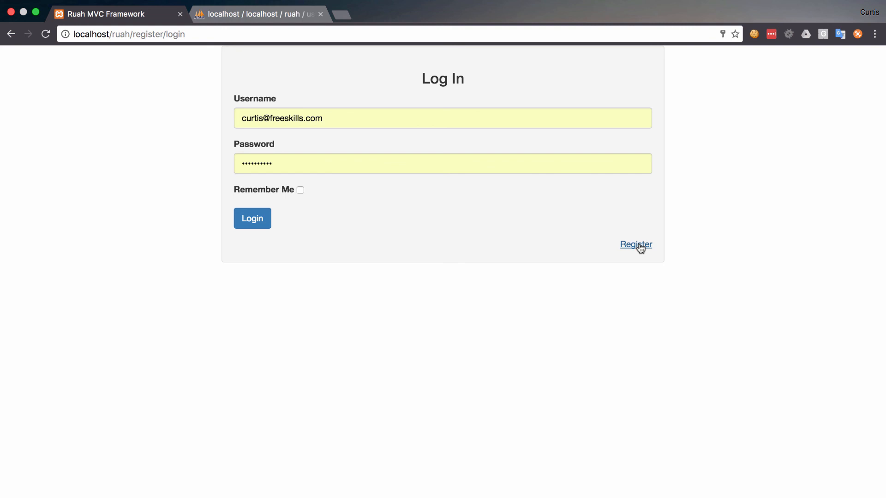
{"action": "mouse_move", "coordinate": [634, 248]}
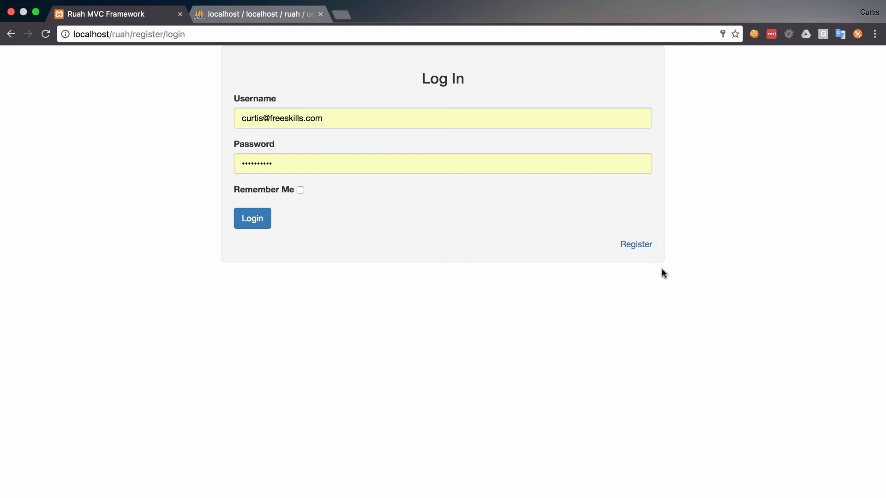
{"action": "mouse_move", "coordinate": [661, 271]}
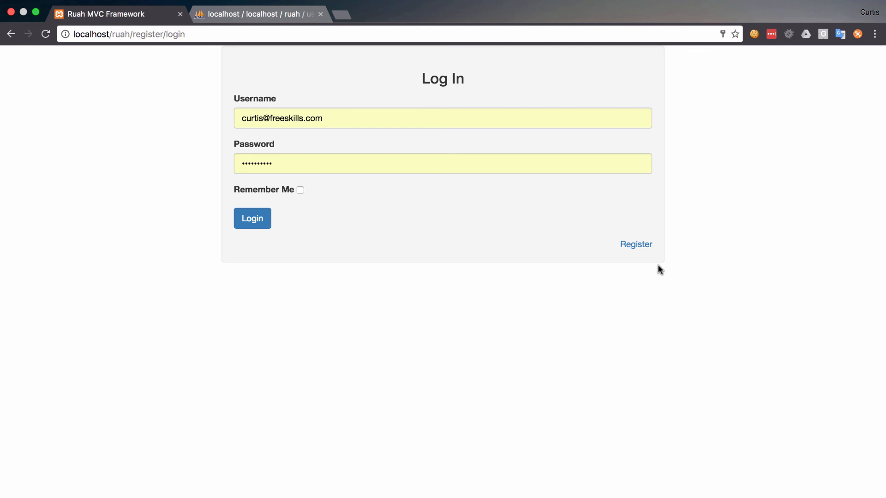
{"action": "mouse_move", "coordinate": [655, 264]}
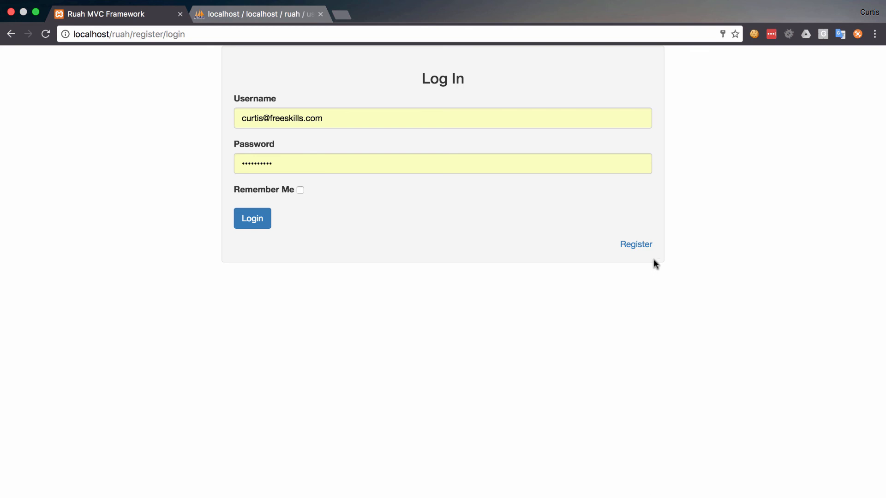
{"action": "mouse_move", "coordinate": [635, 204]}
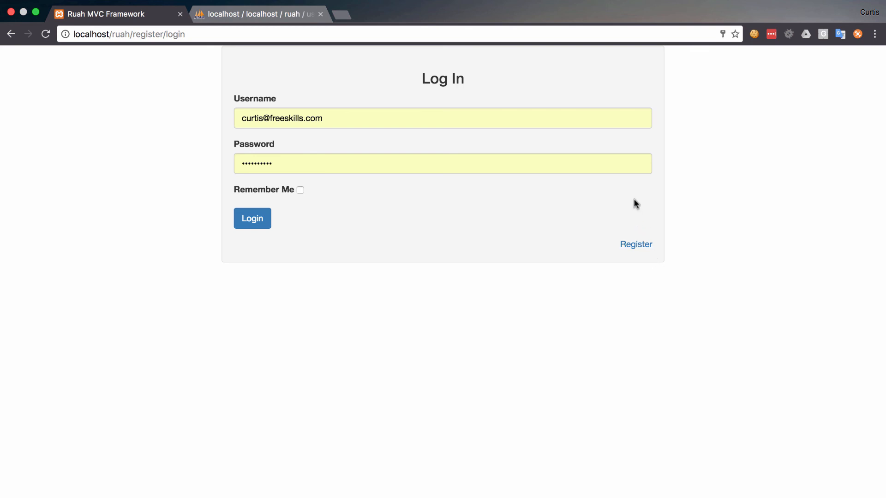